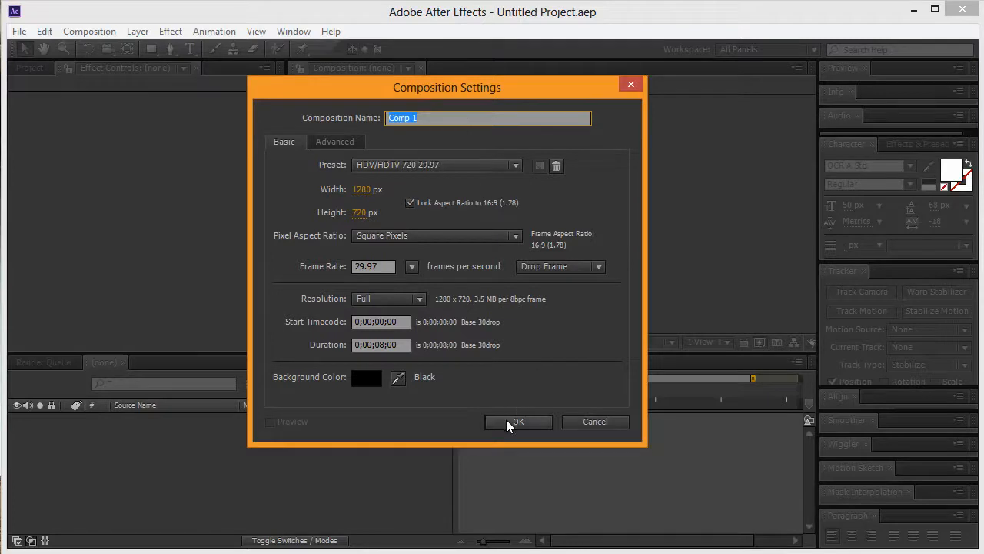
Create a ten-second HDTV 720 29.97 composition and dismiss the ray-traced renderer alert
left_click(380, 344)
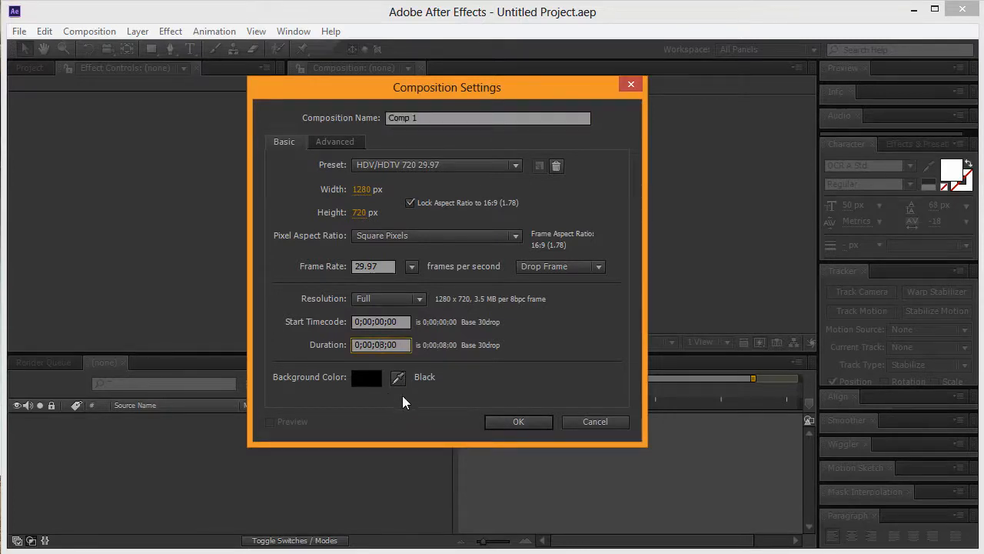
type("0;00;10;00")
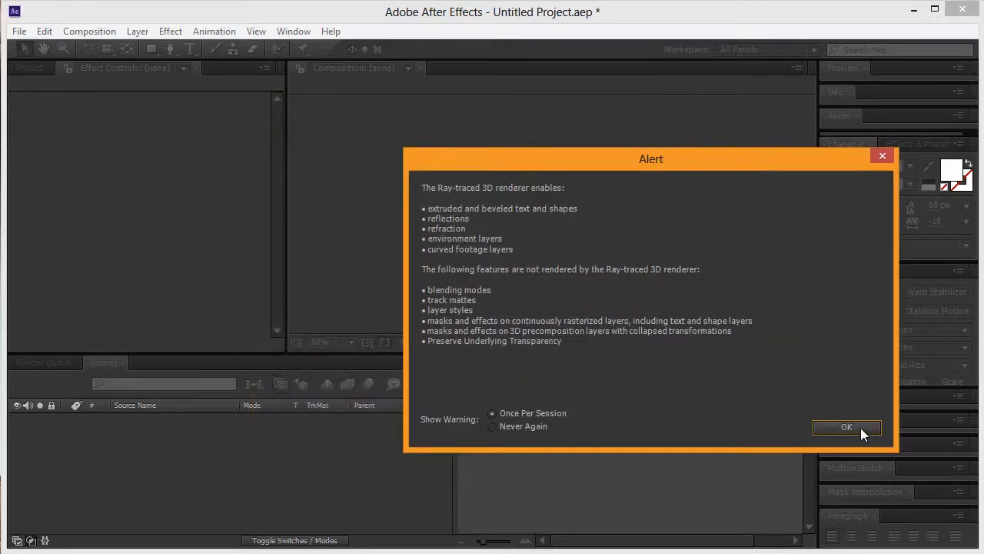
left_click(847, 427)
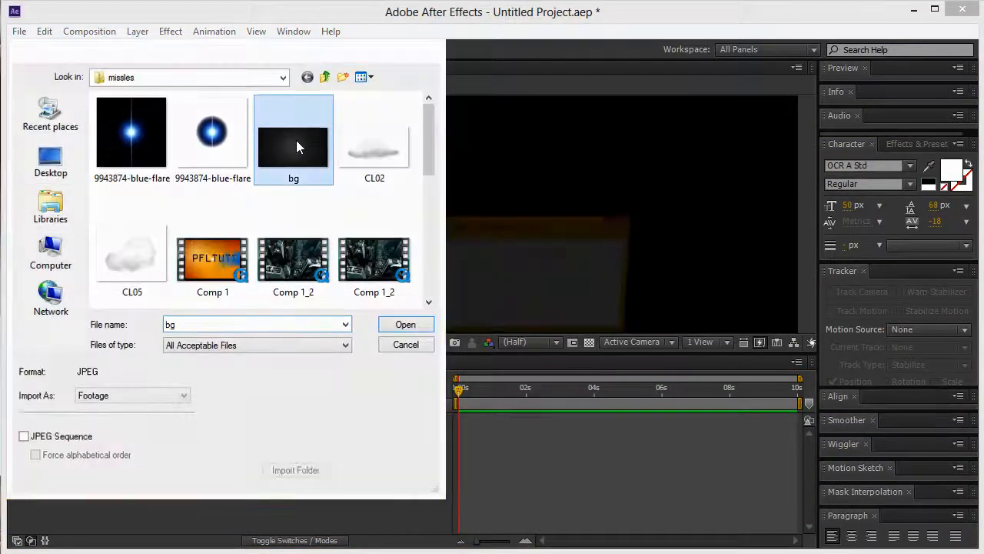
Import bg.jpg and place it in Comp 1 as the background layer
left_click(405, 324)
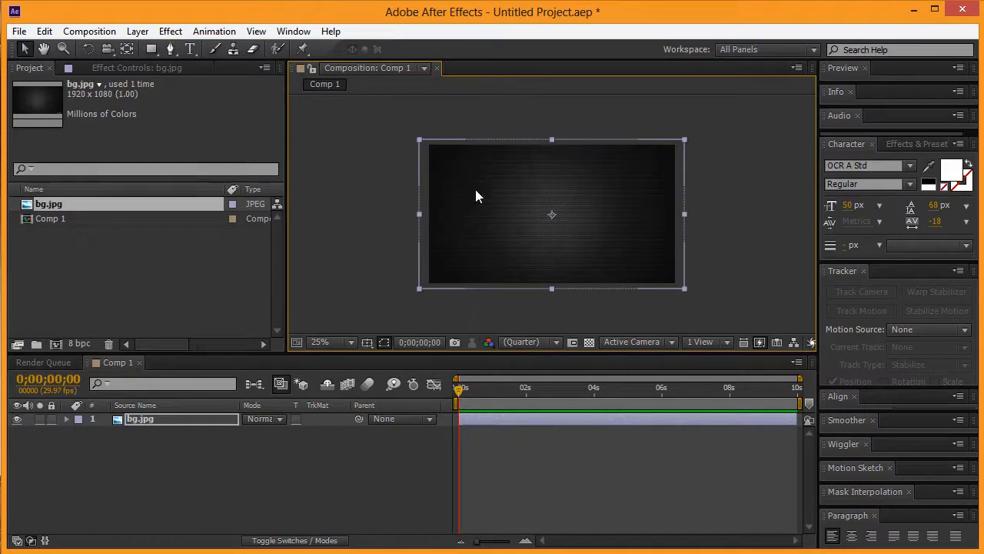
left_click(331, 342)
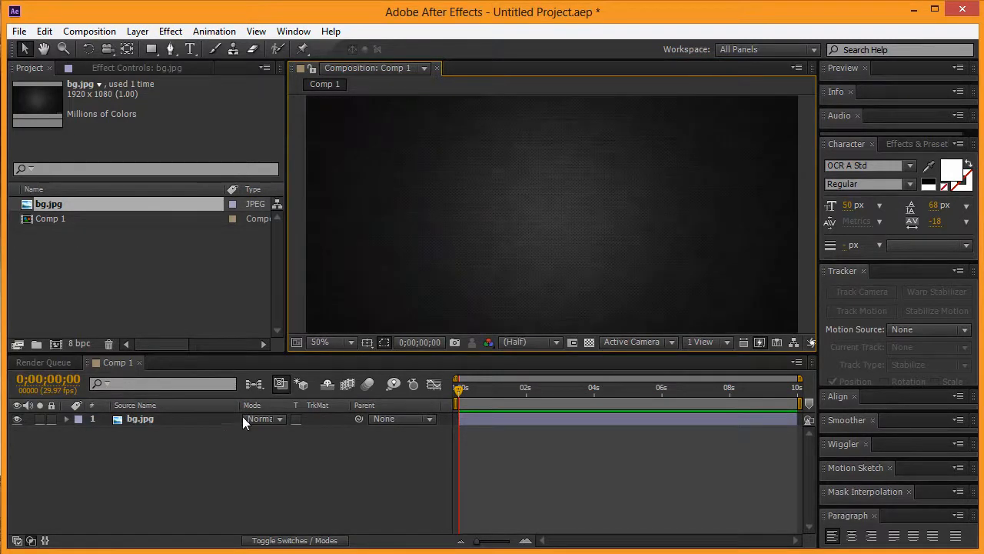
mouse_move(508, 223)
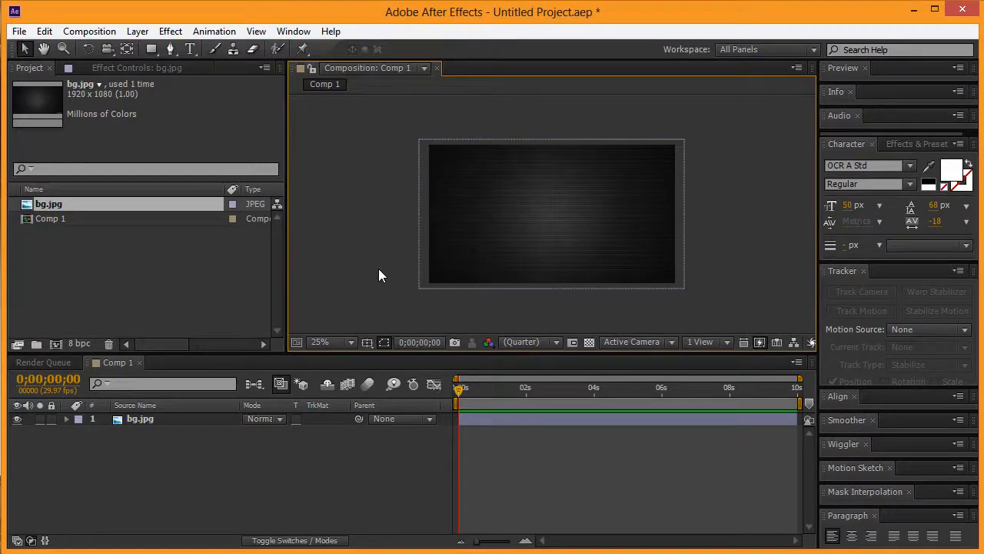
mouse_move(150, 112)
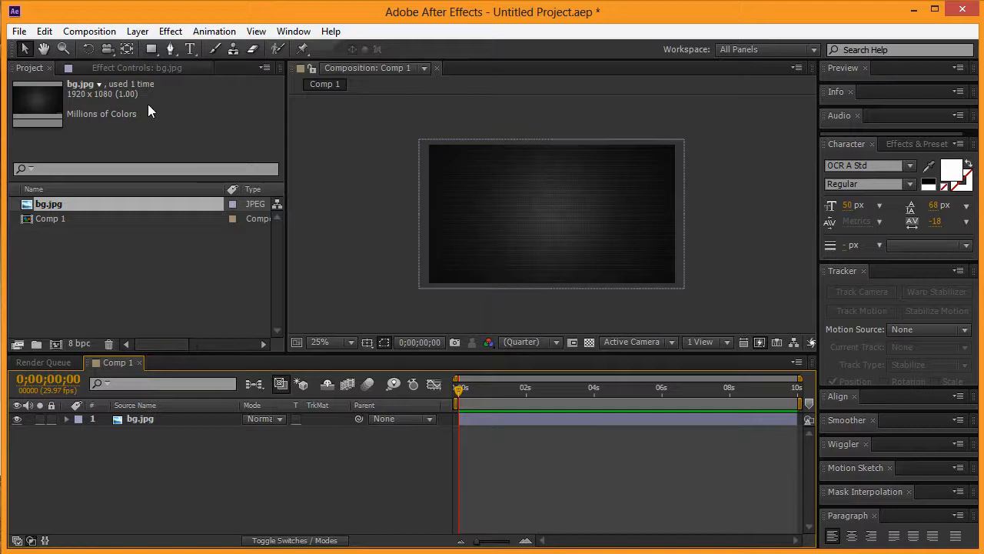
Type a white 'INTRODUCTION' title at 145 px and duplicate the layer ten times
left_click(190, 49)
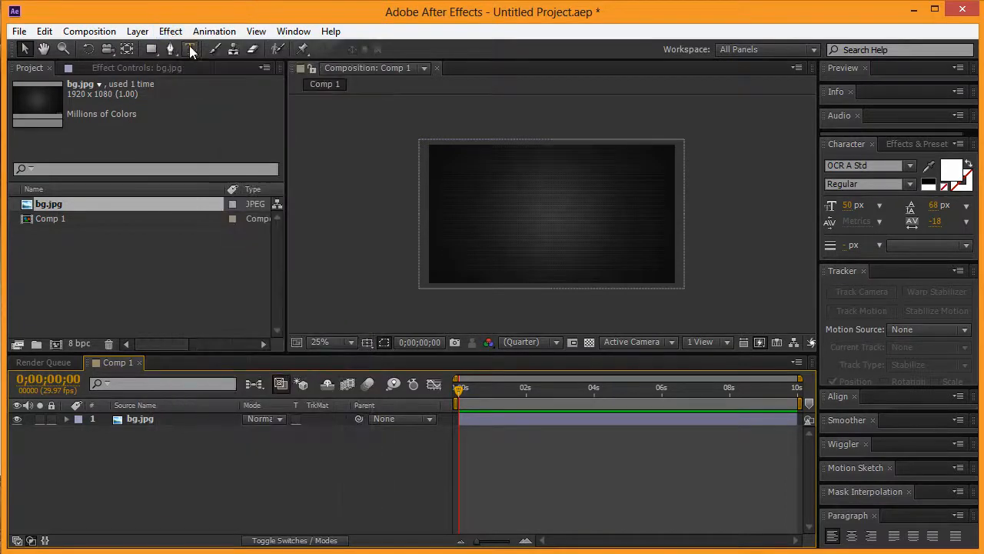
left_click(190, 48)
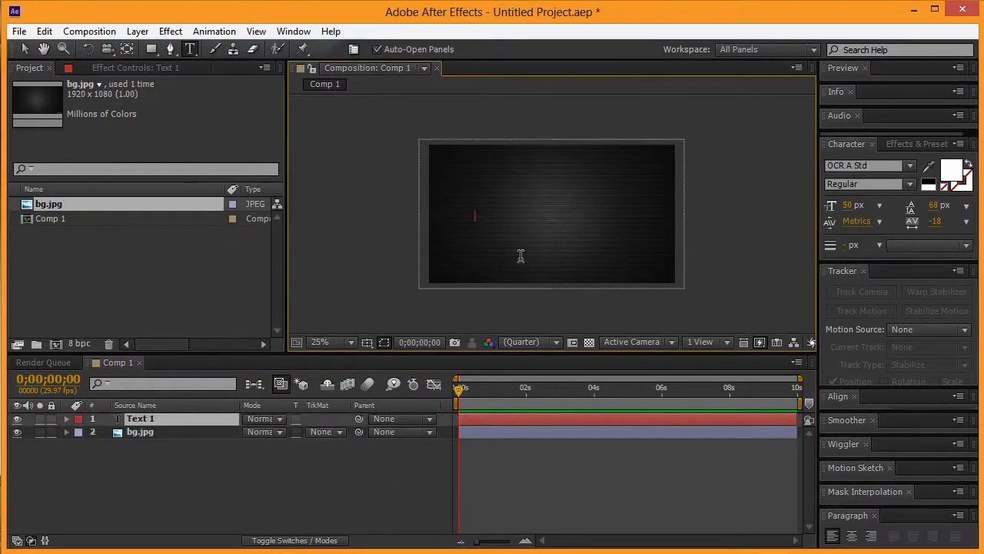
type("INTRODUCTI")
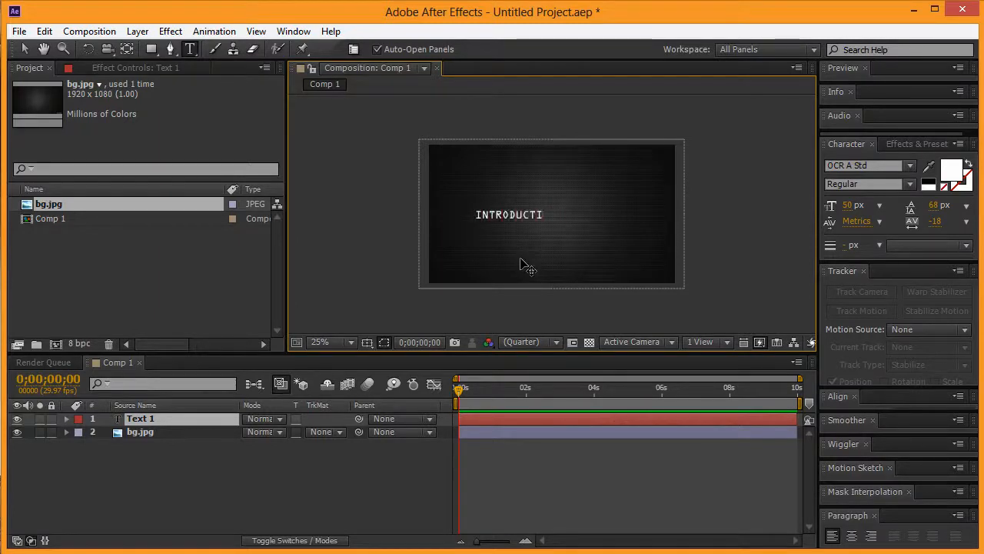
type("ON")
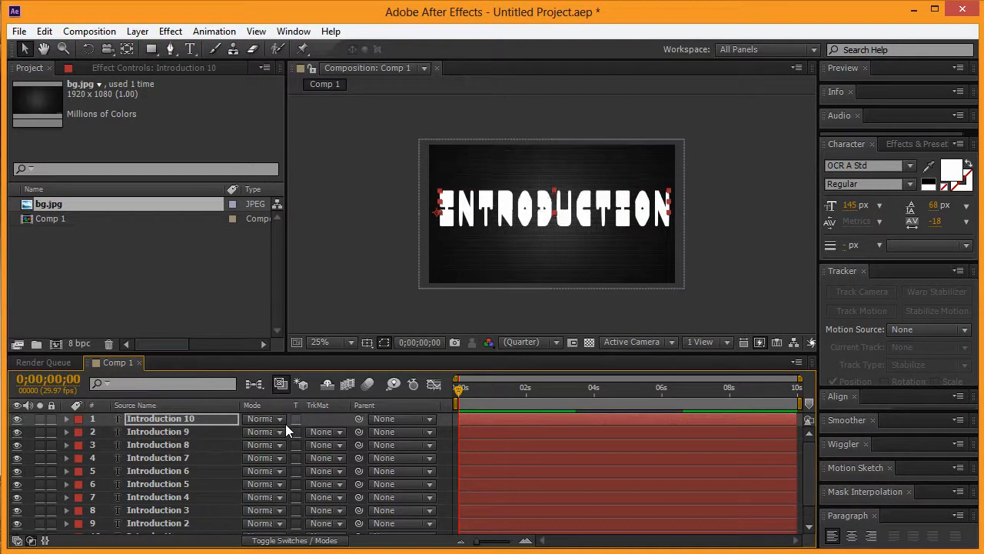
Give the Introduction 10 text copy a mid-grey fill colour
scroll("down", 3)
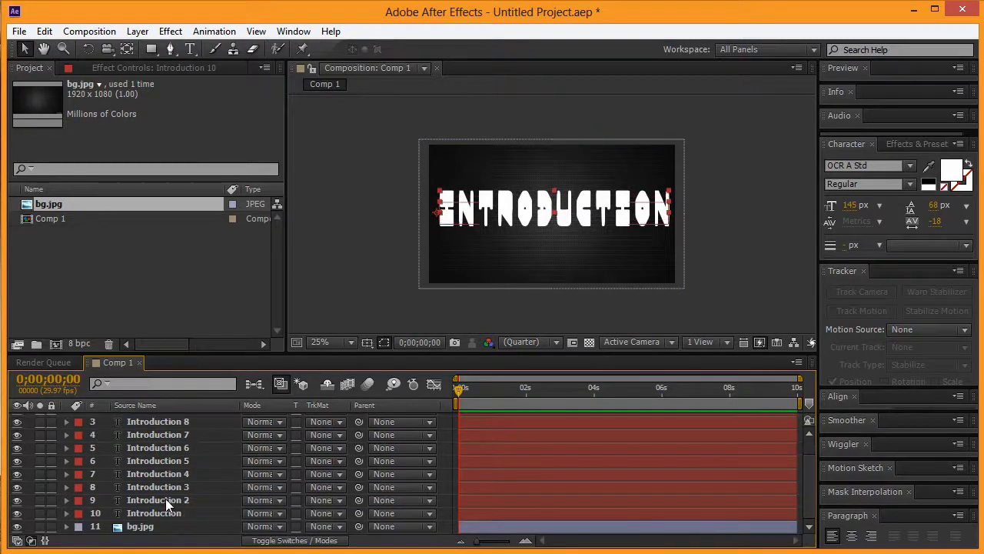
left_click(953, 175)
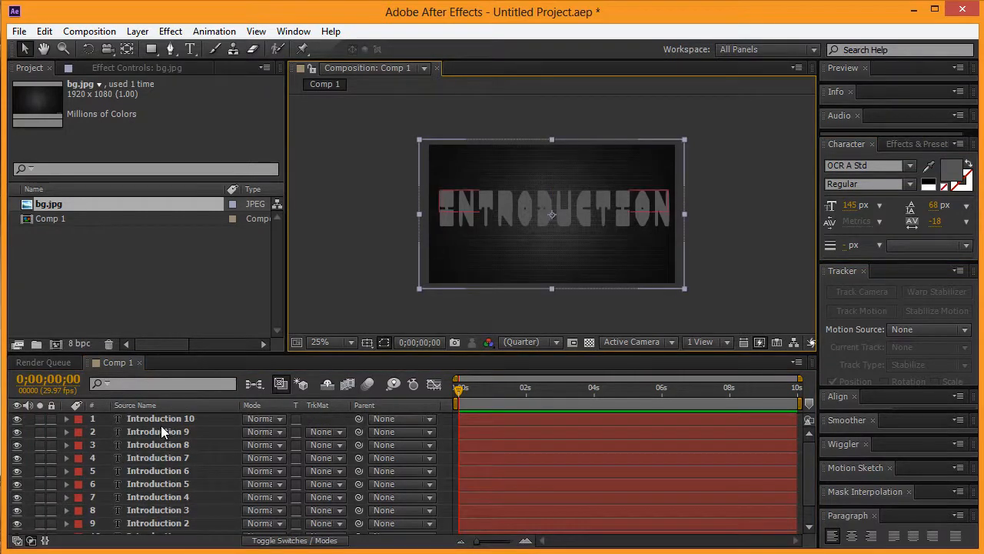
left_click(952, 170)
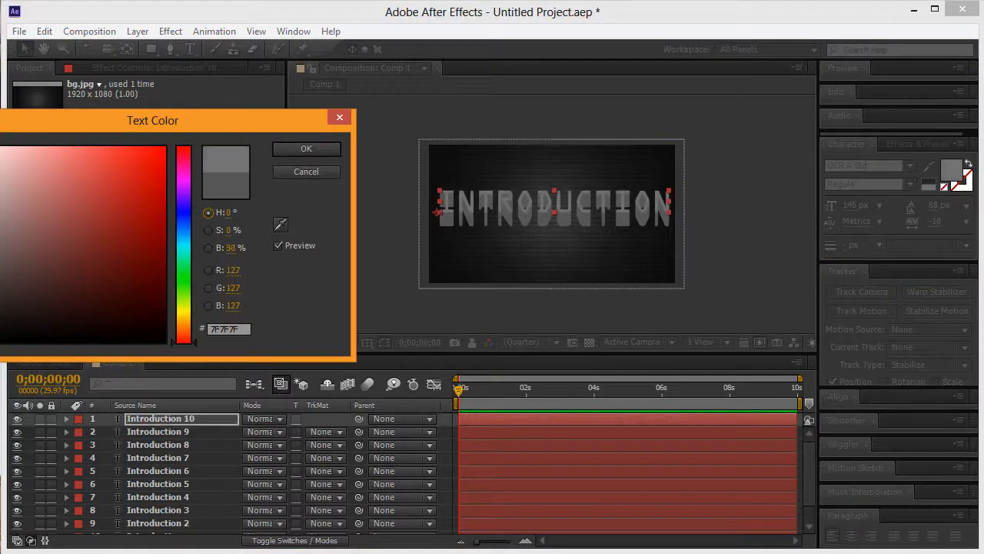
left_click(113, 290)
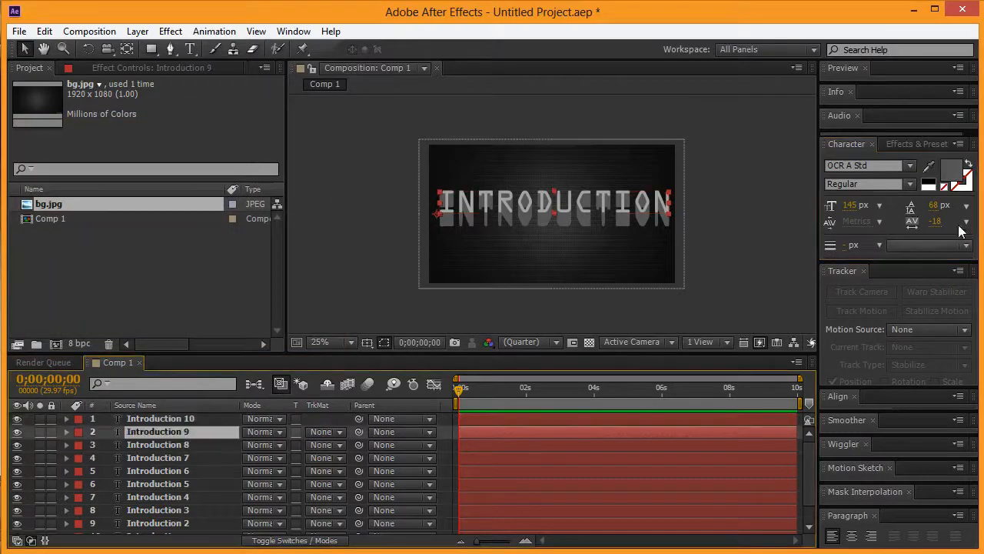
Recolour the Introduction 8 text copy with a different grey shade
left_click(952, 178)
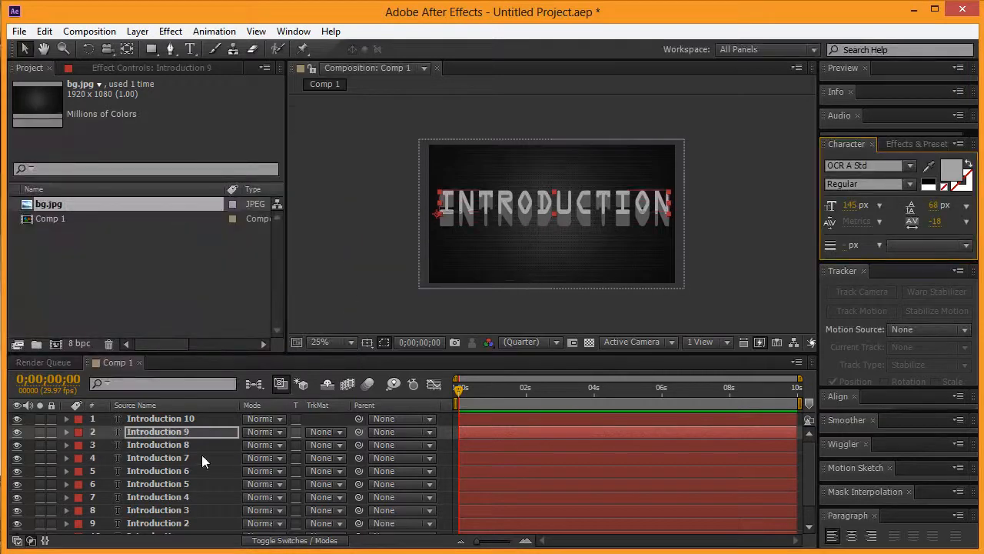
left_click(951, 173)
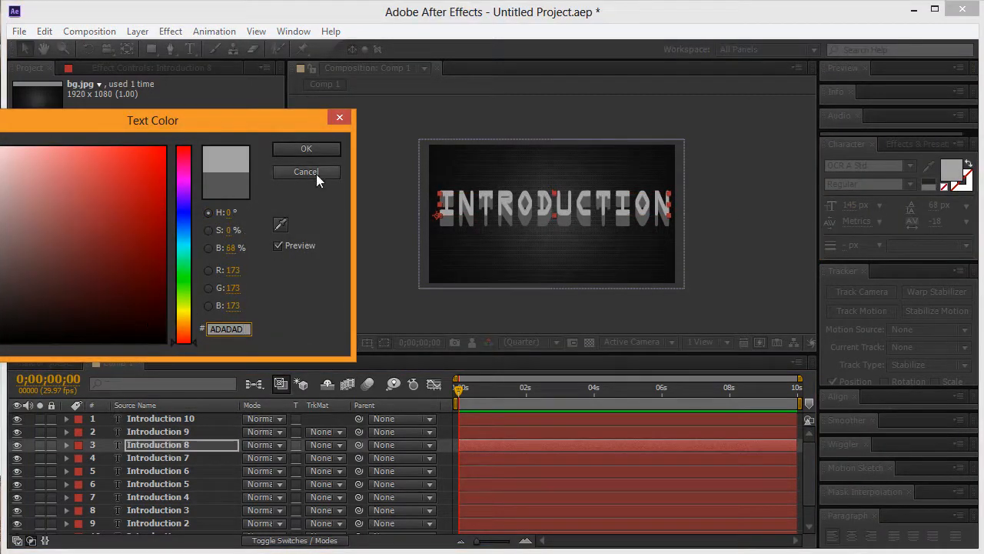
left_click(306, 172)
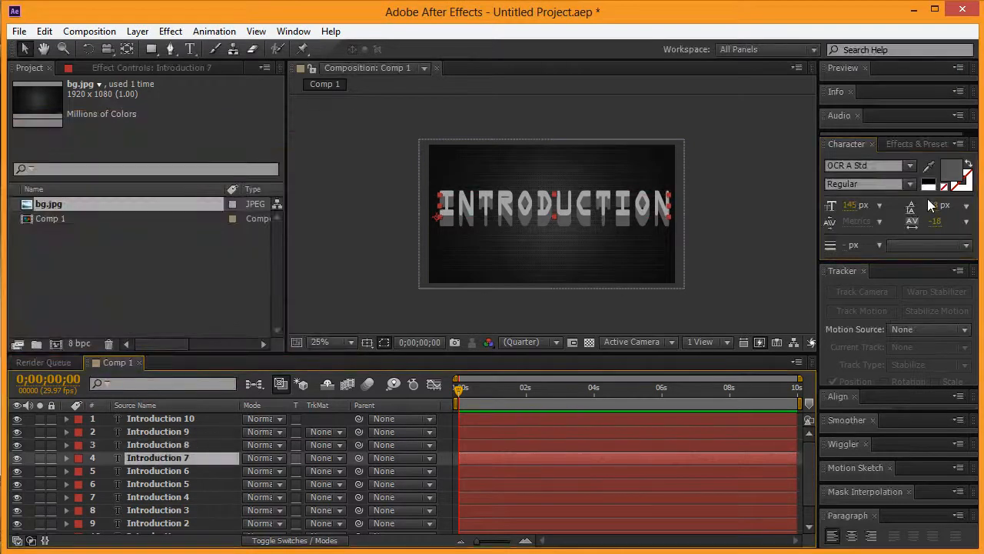
left_click(952, 176)
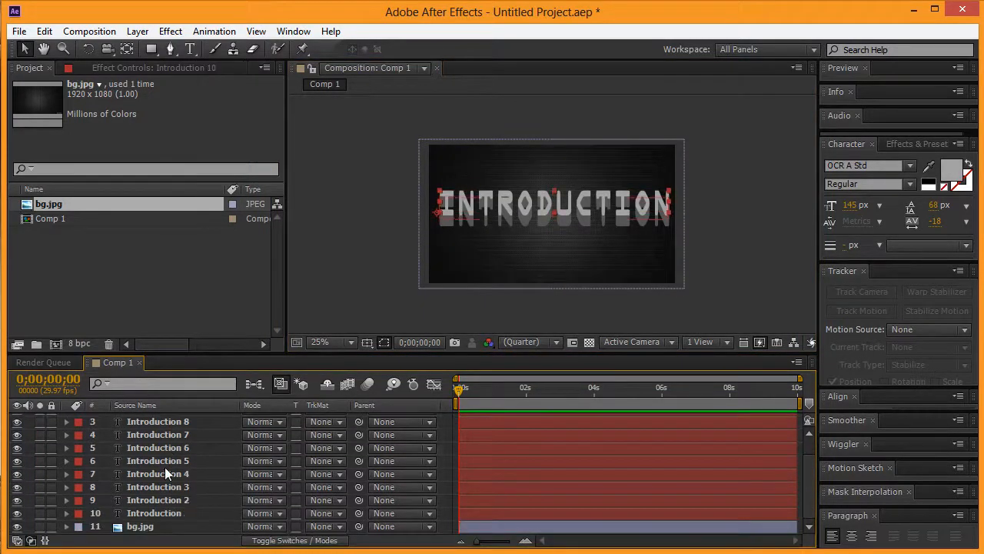
Browse the Effect, Layer and Edit menus
left_click(170, 30)
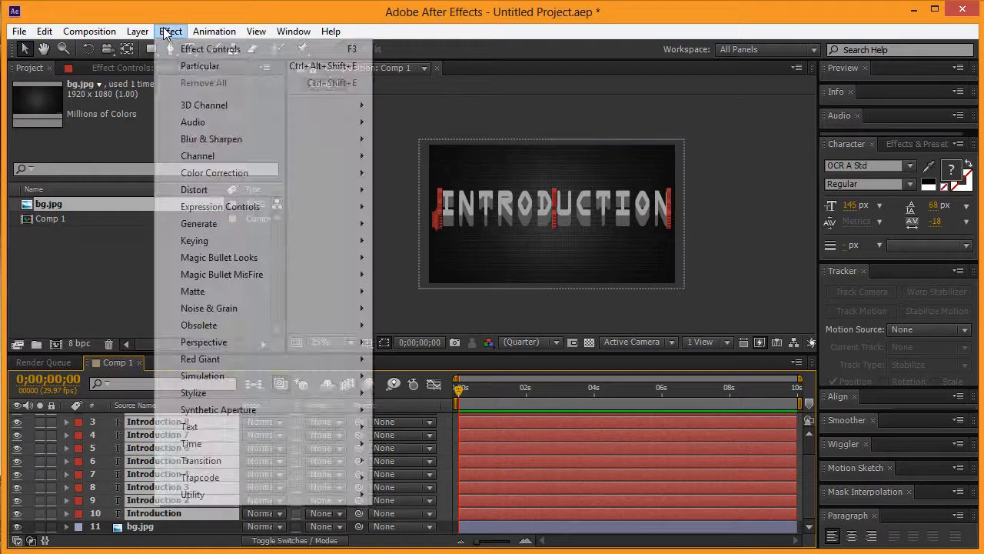
left_click(137, 31)
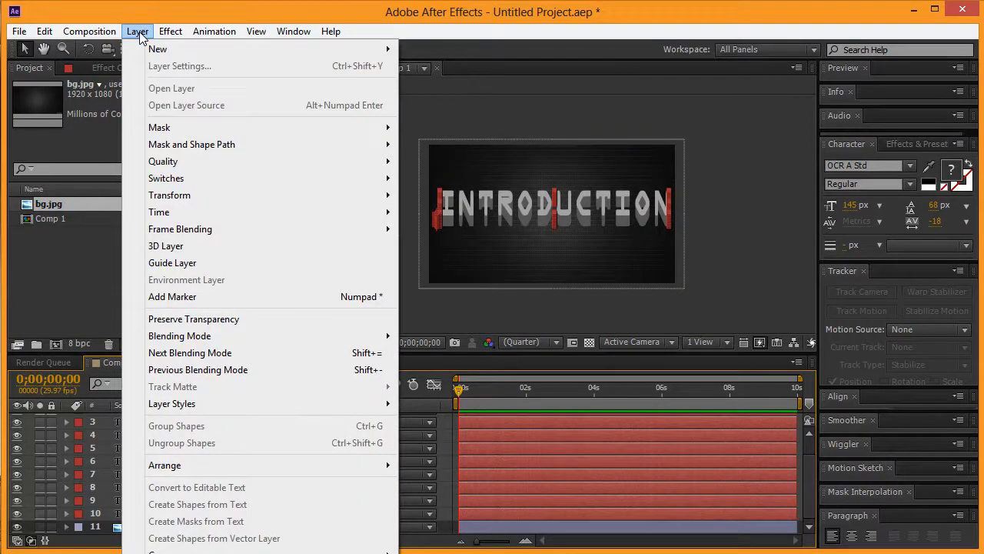
left_click(43, 31)
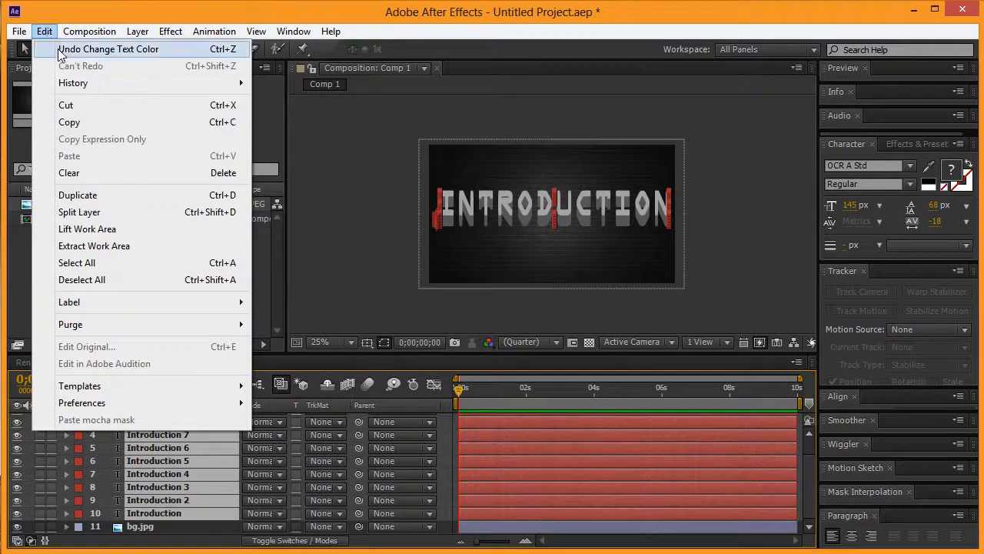
mouse_move(87, 229)
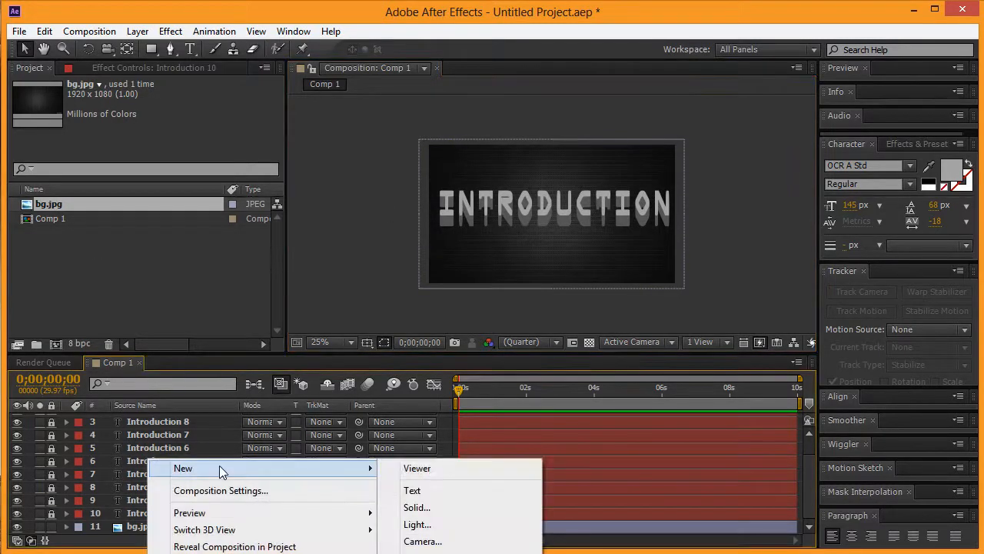
mouse_move(417, 523)
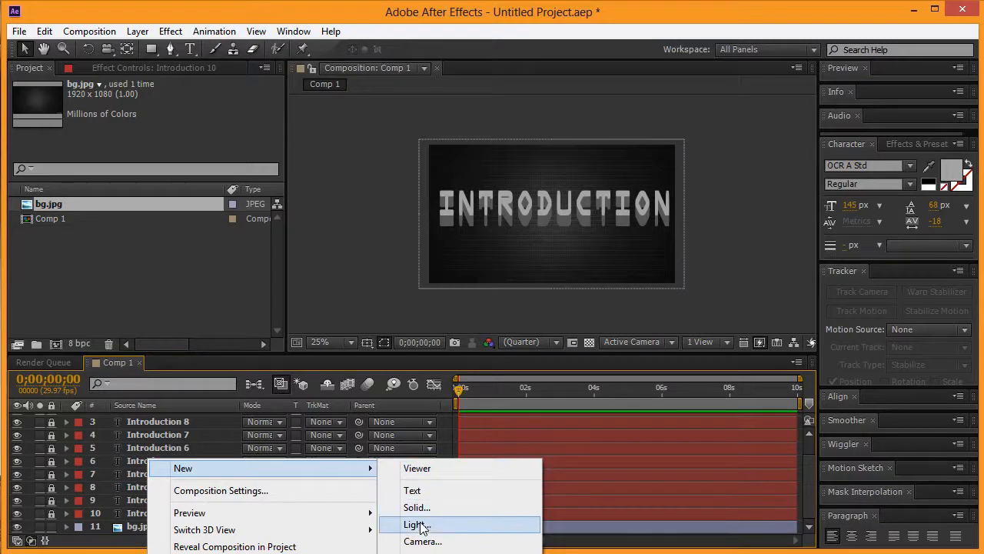
Add a black solid named 'particular' and a point light named 'Emitter'
left_click(417, 507)
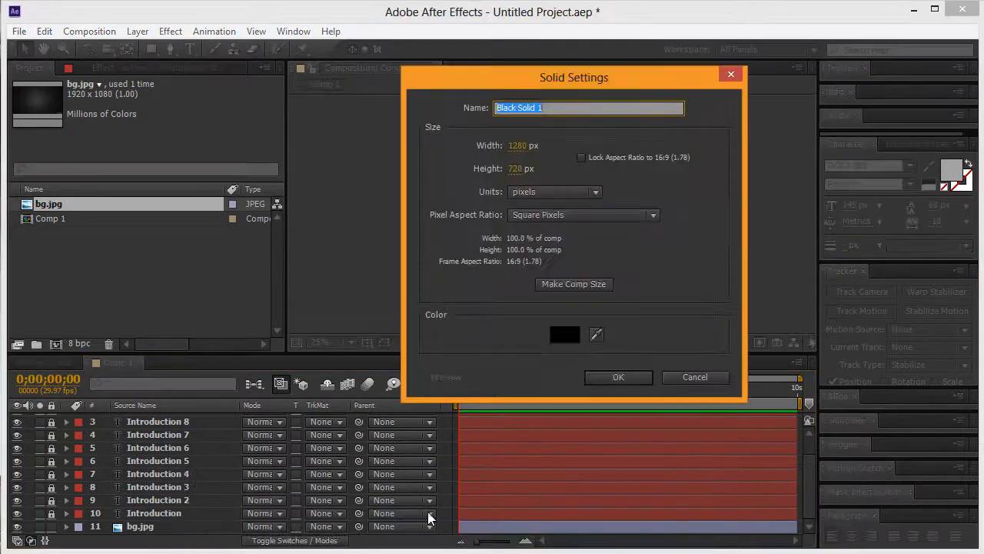
type("particular")
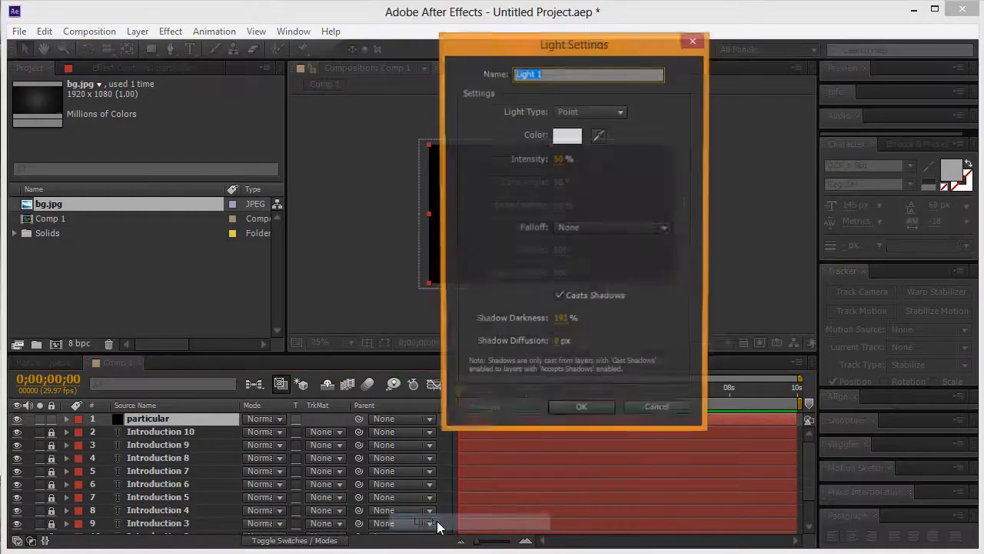
type("Emitter")
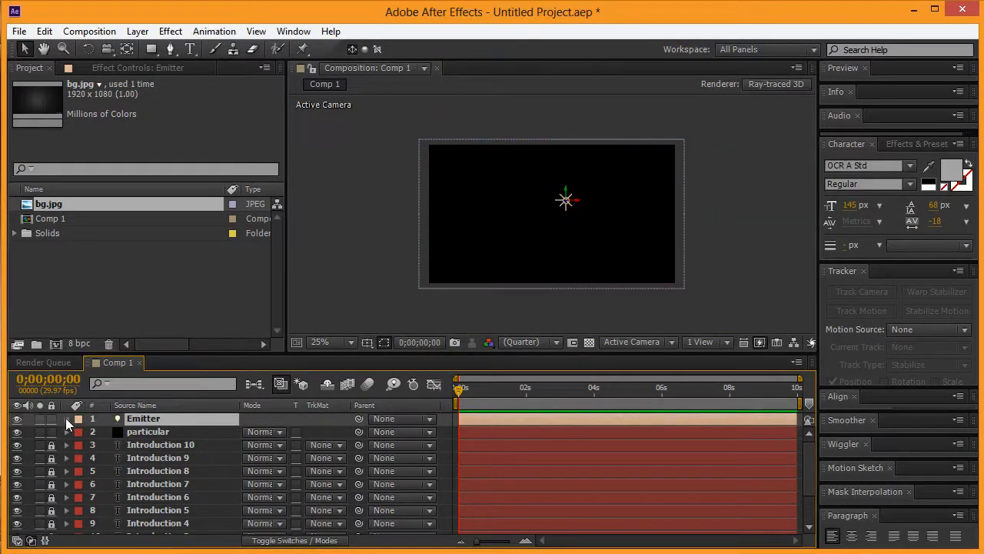
Keyframe the Emitter light moving from top-left at 0s, centre at 4s, past right edge at 8s
left_click(66, 419)
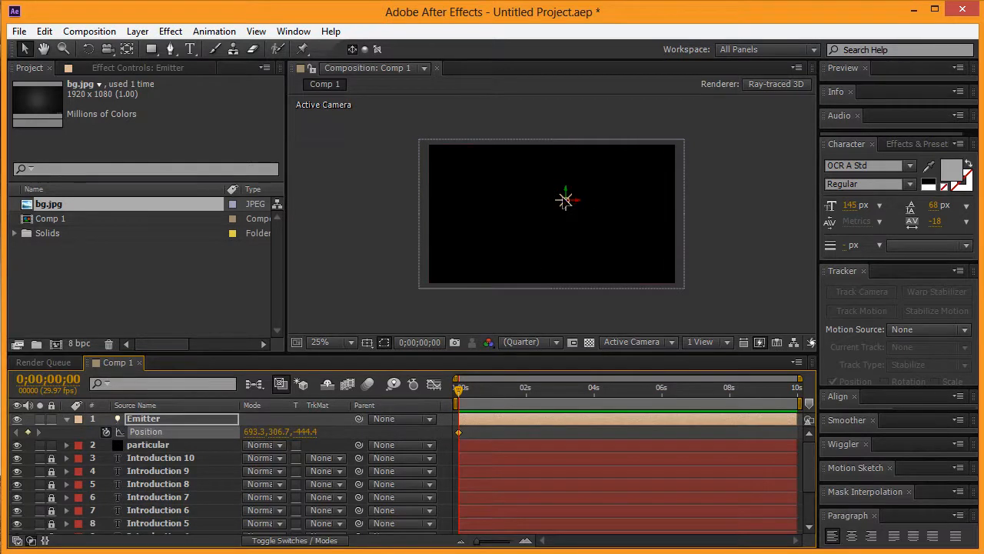
left_click_drag(565, 200, 435, 150)
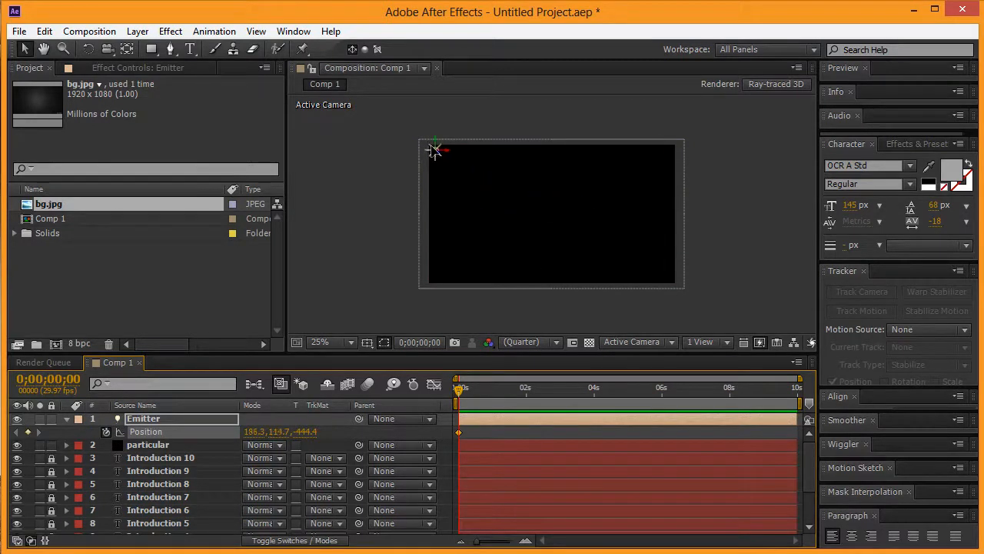
left_click_drag(434, 149, 415, 135)
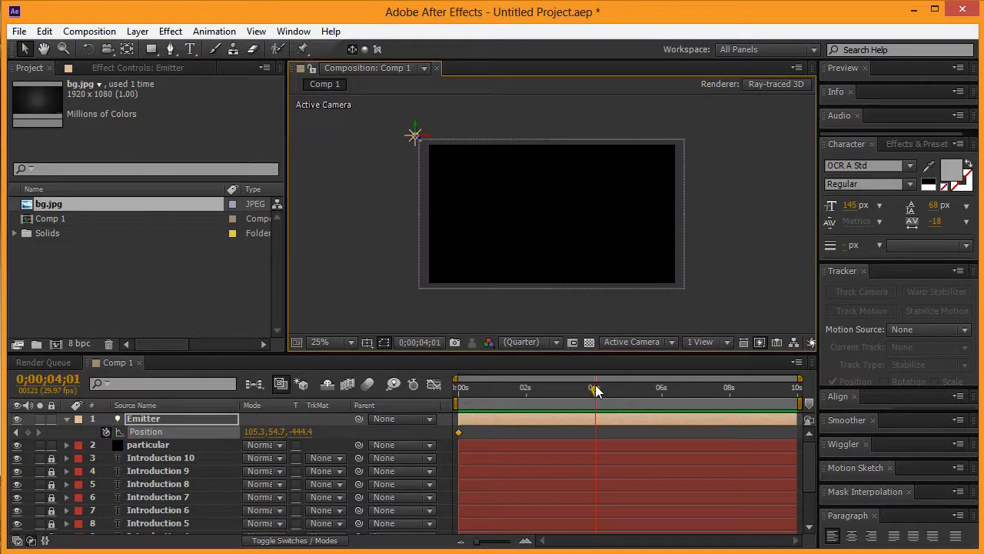
left_click_drag(416, 136, 536, 211)
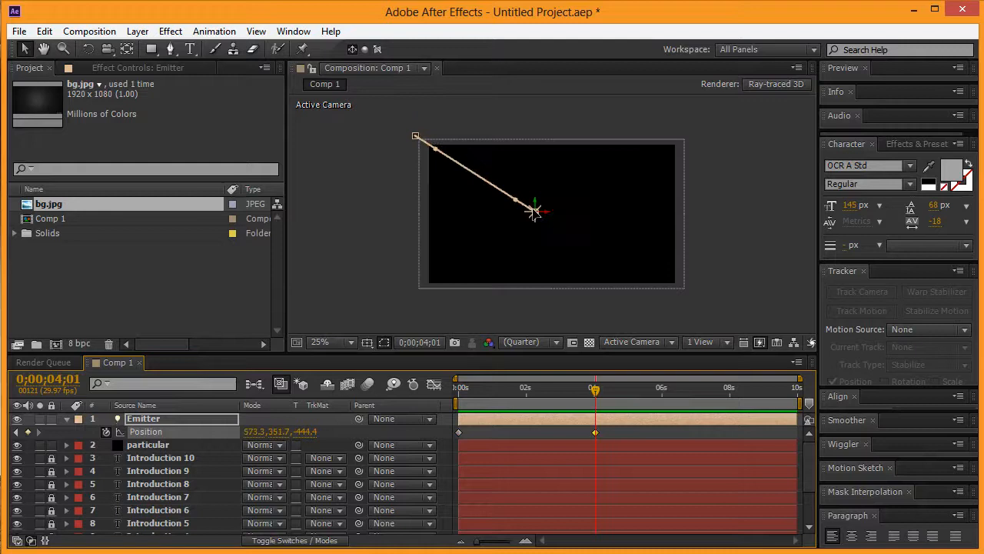
left_click_drag(523, 208, 538, 218)
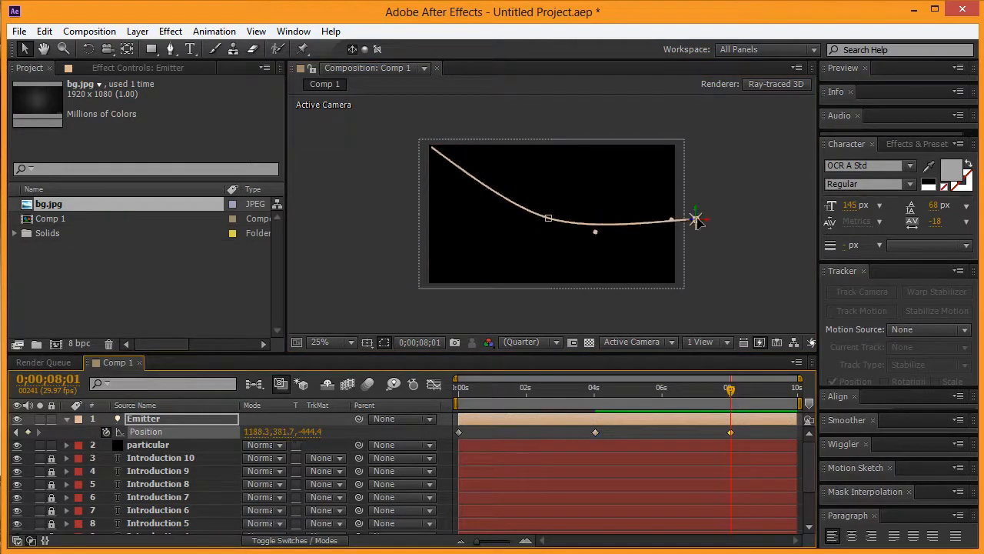
left_click_drag(696, 221, 715, 209)
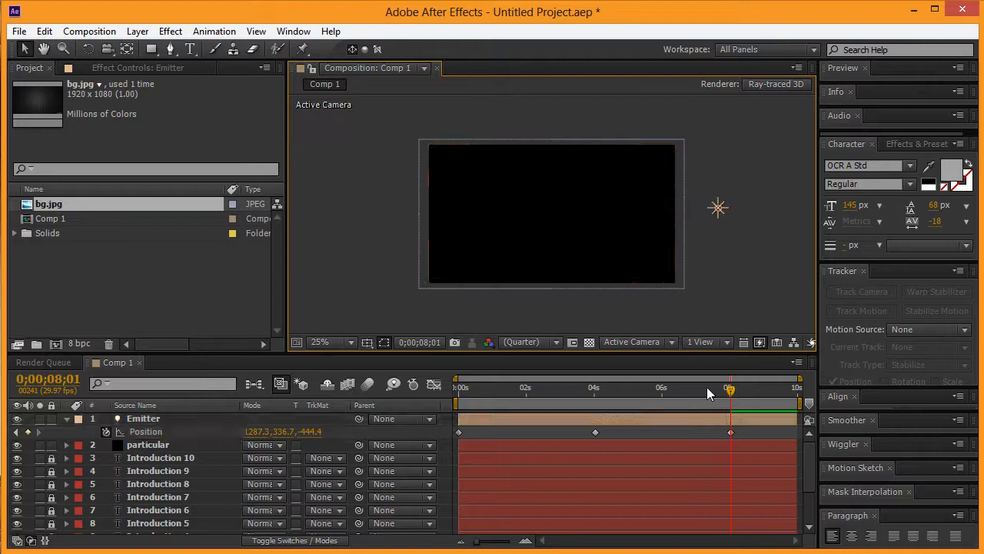
left_click_drag(729, 388, 792, 389)
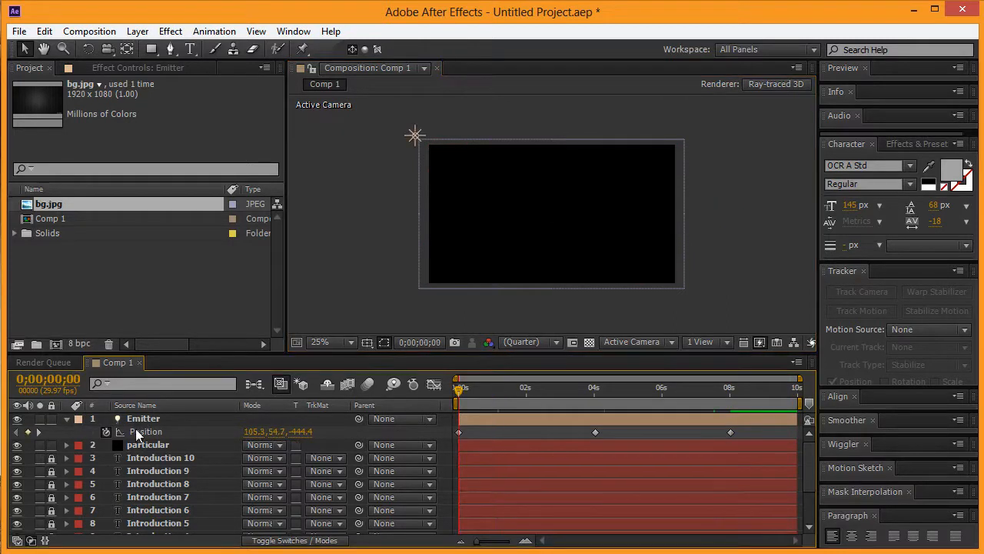
Apply Trapcode Particular to the particular layer
left_click(148, 445)
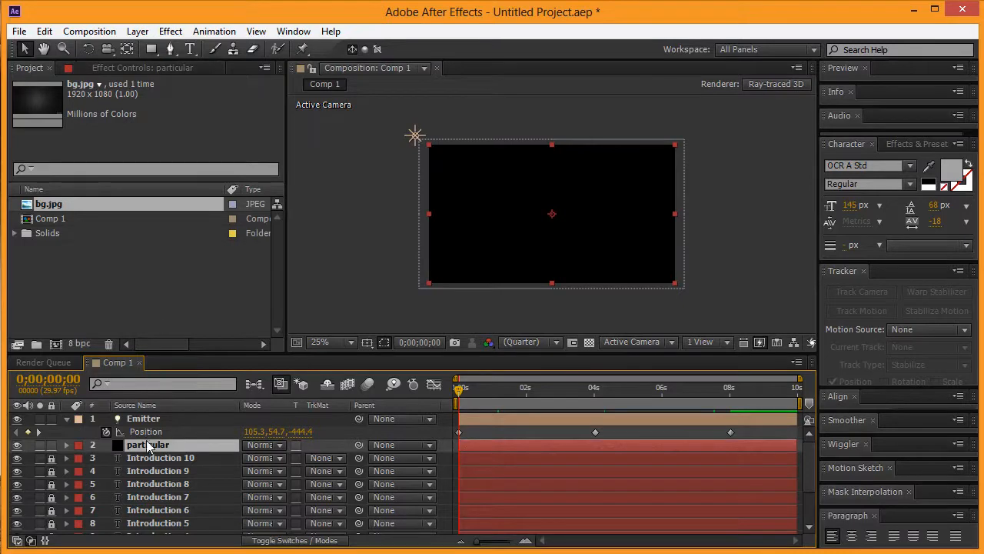
right_click(146, 444)
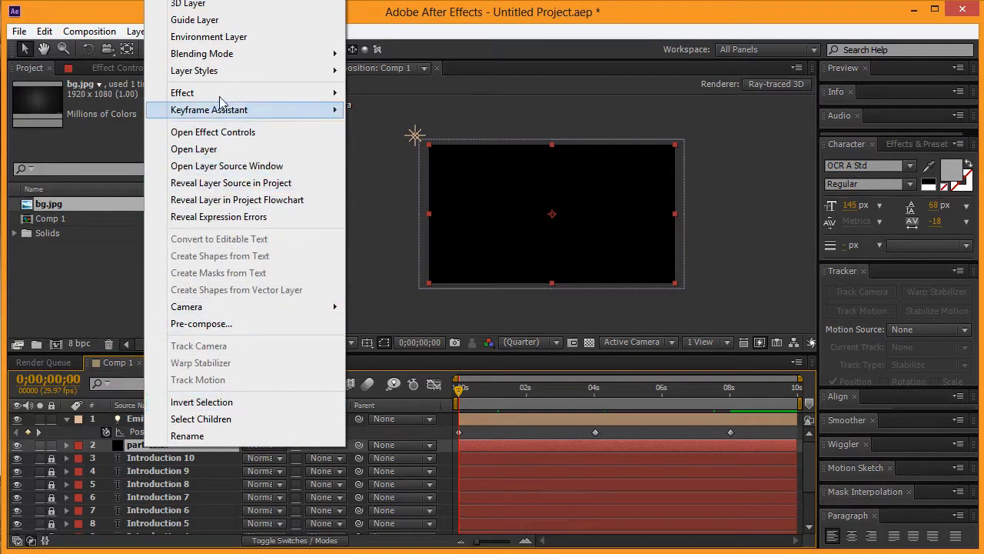
left_click(182, 92)
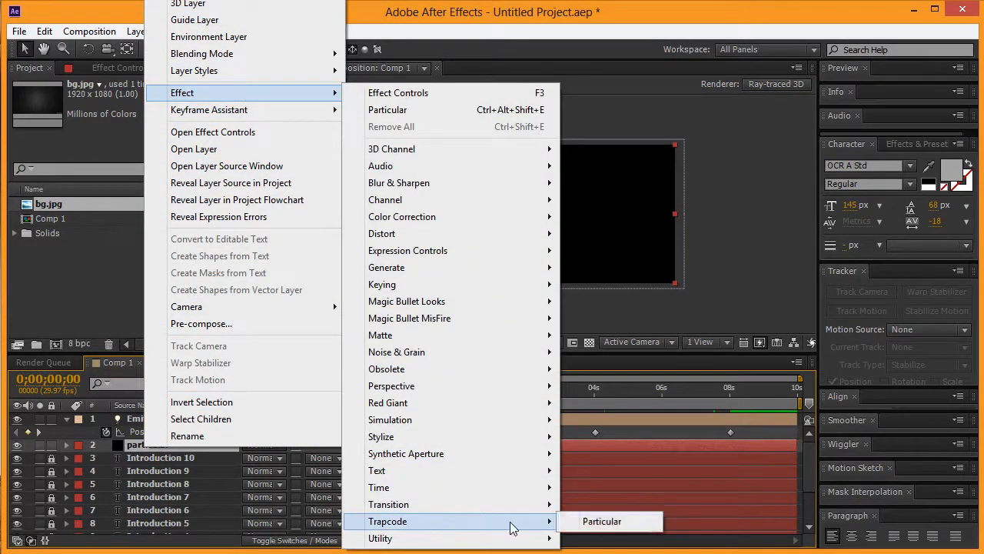
left_click(602, 521)
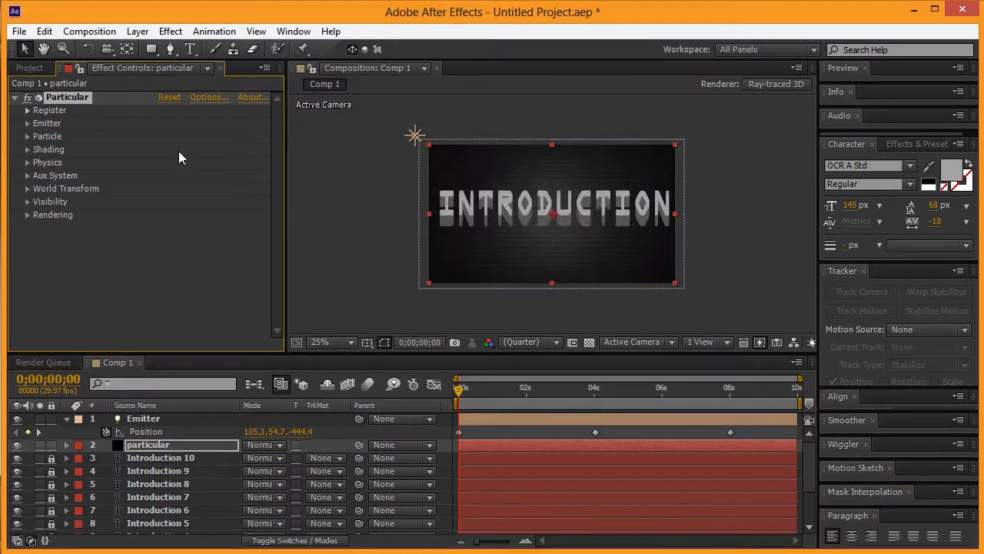
Set Particular's Emitter Type to Light(s) and preview the trail around 4 seconds
left_click(208, 123)
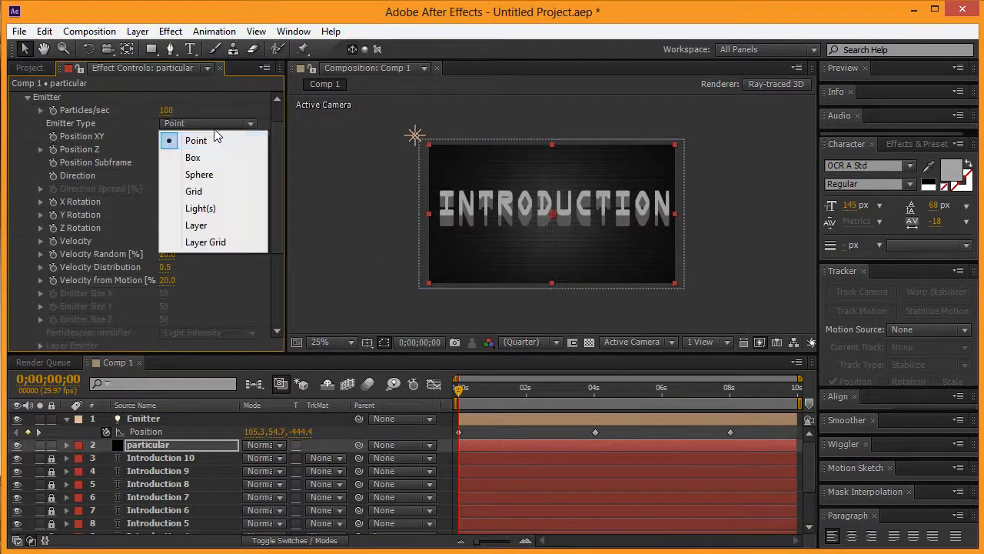
left_click(201, 208)
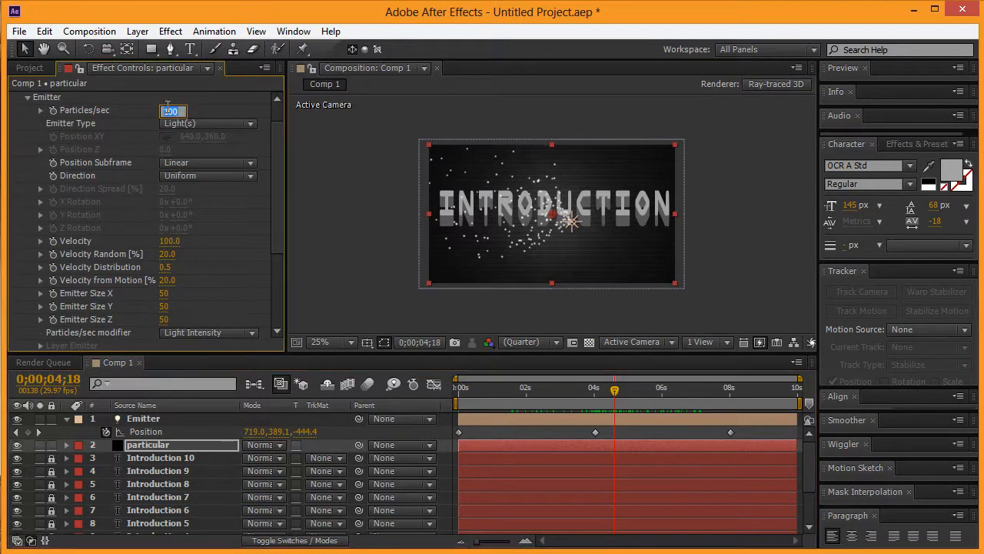
type("12")
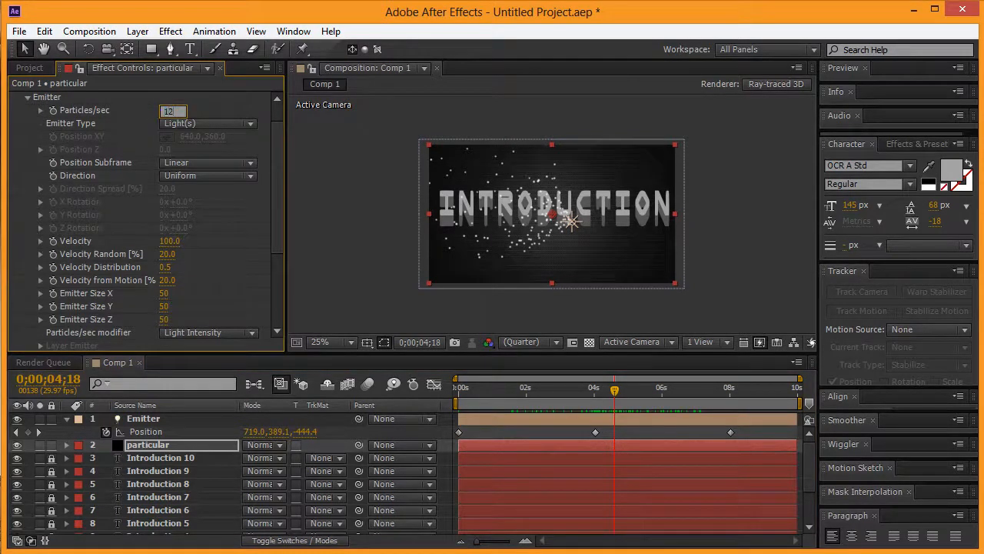
type("1200")
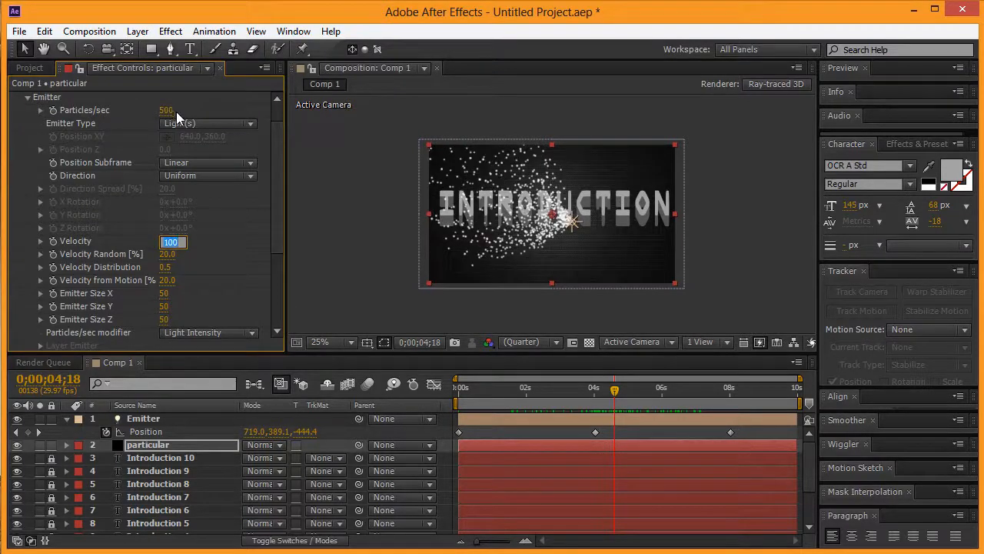
left_click_drag(613, 390, 561, 391)
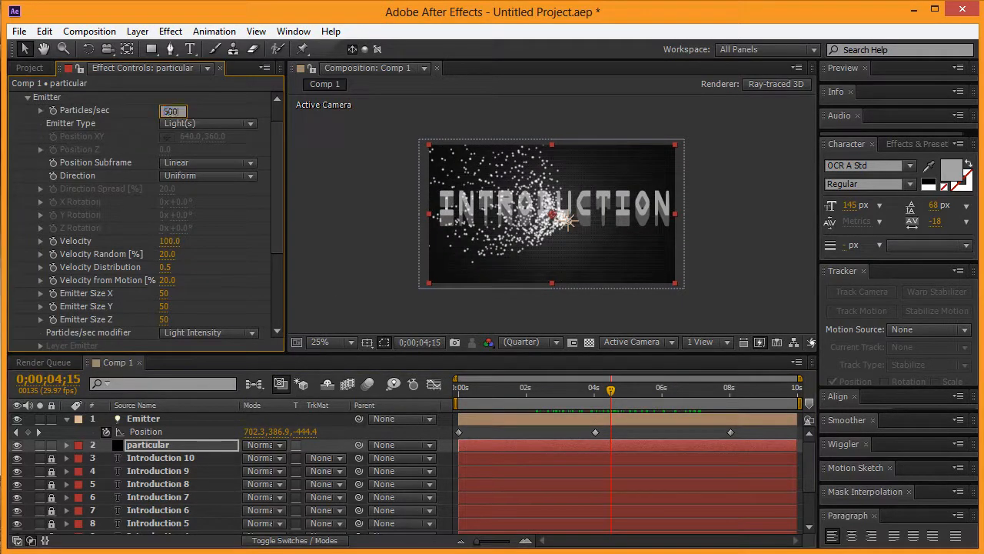
Set 5000 particles/sec, Velocity 30, Velocity Random 100, Distribution 5, Emitter Size X 15
type("5000")
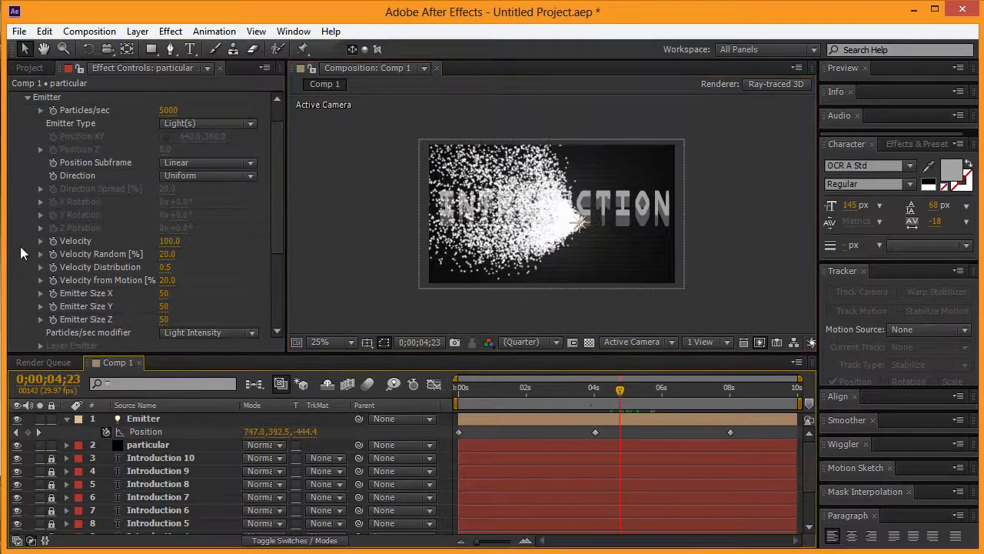
double_click(170, 241)
type("30")
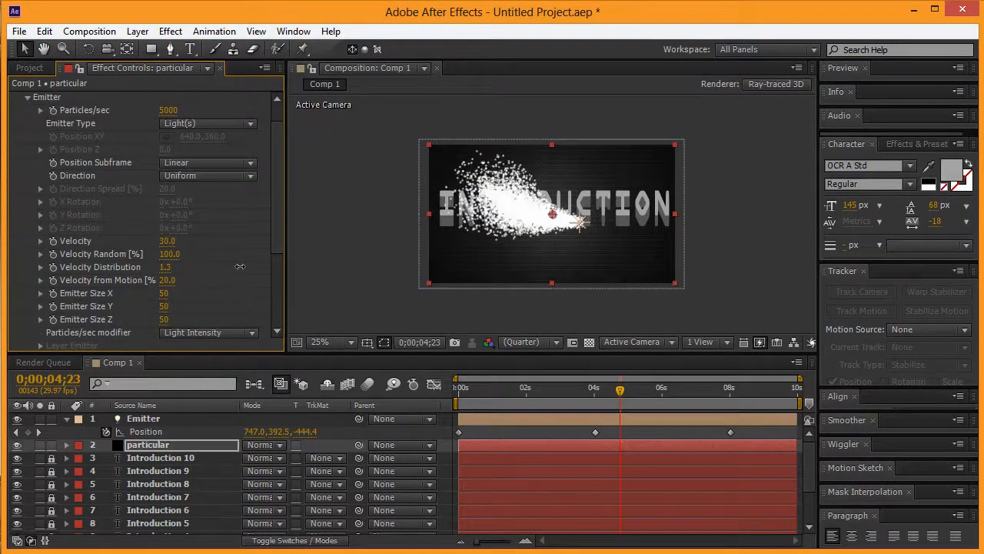
left_click_drag(167, 267, 192, 267)
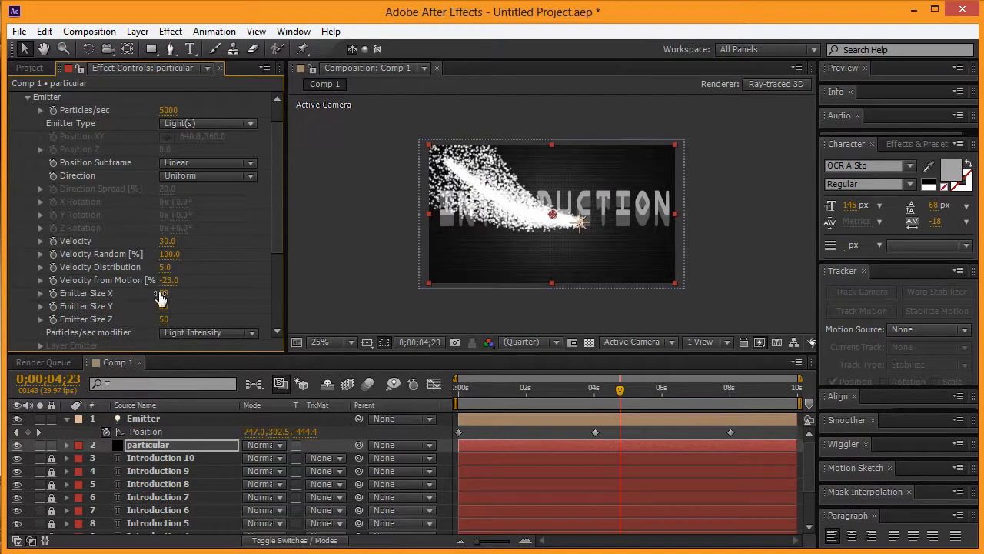
double_click(172, 294)
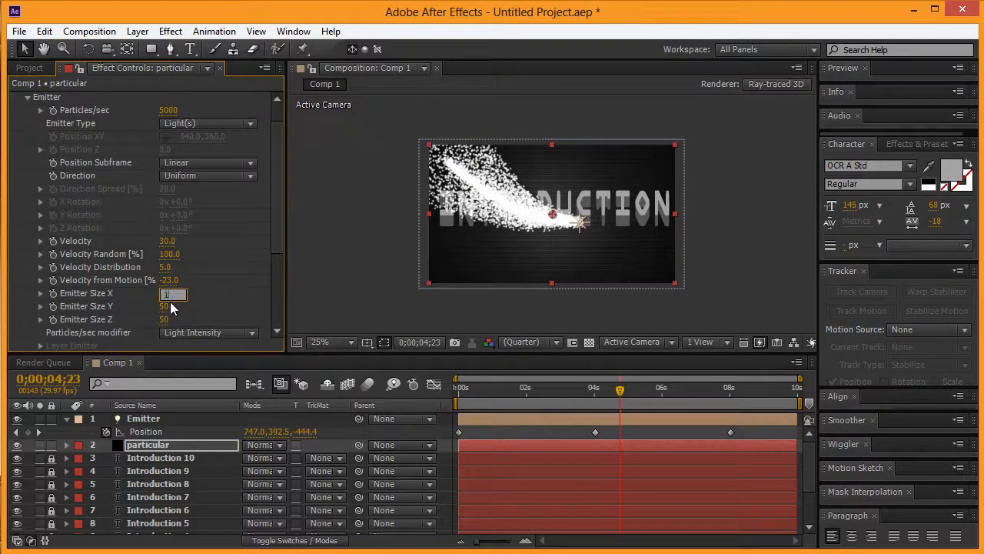
type("15")
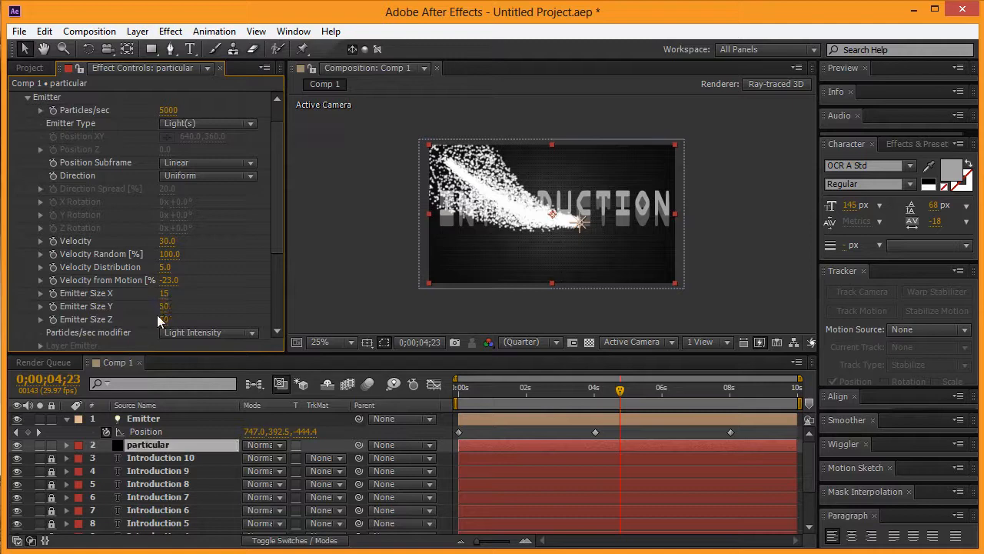
scroll("down", 3)
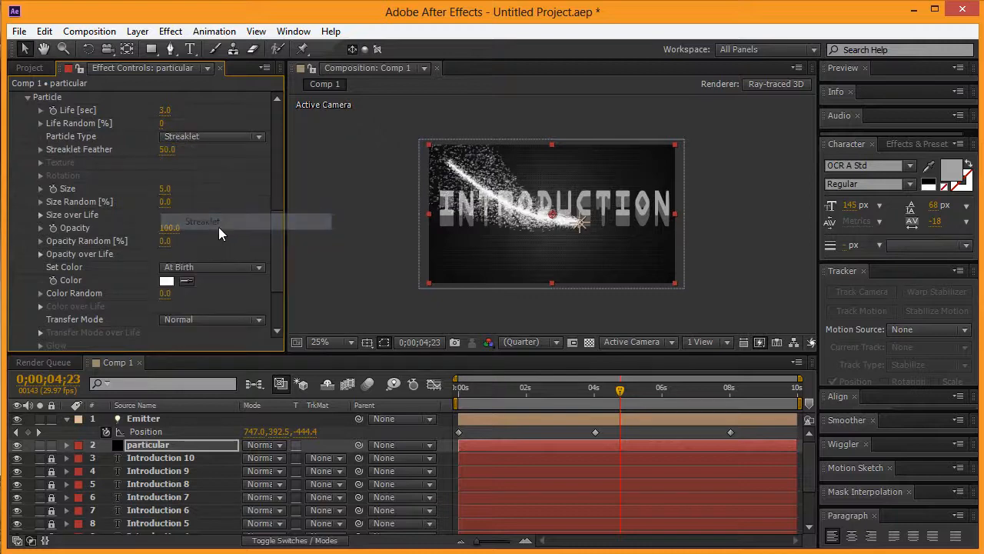
Set Particular's Particle Type to Sphere
left_click(212, 136)
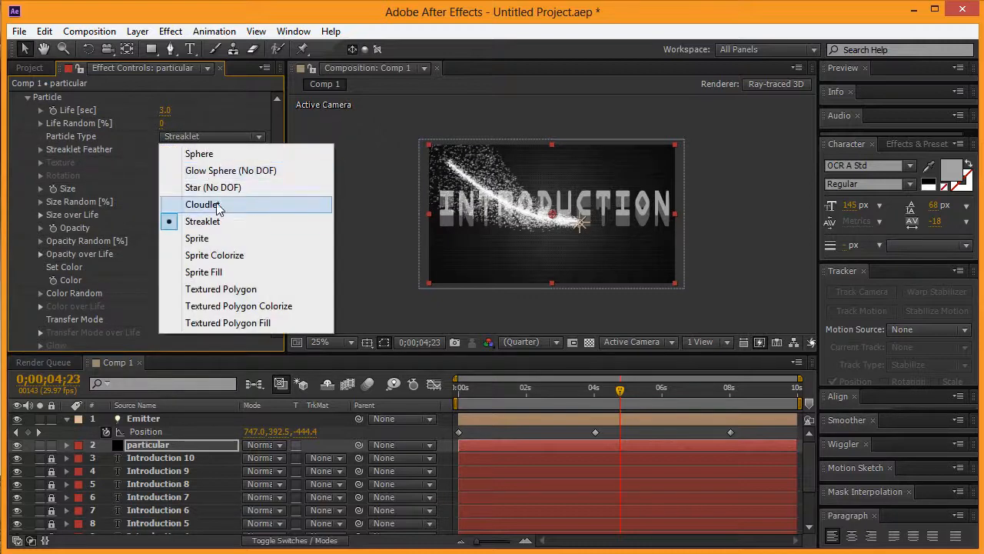
left_click(231, 170)
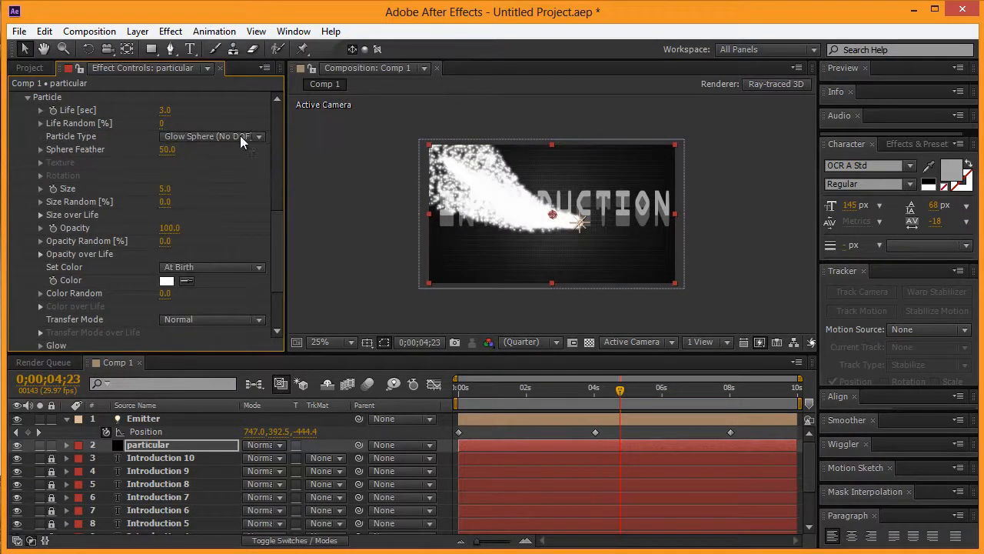
left_click(211, 136)
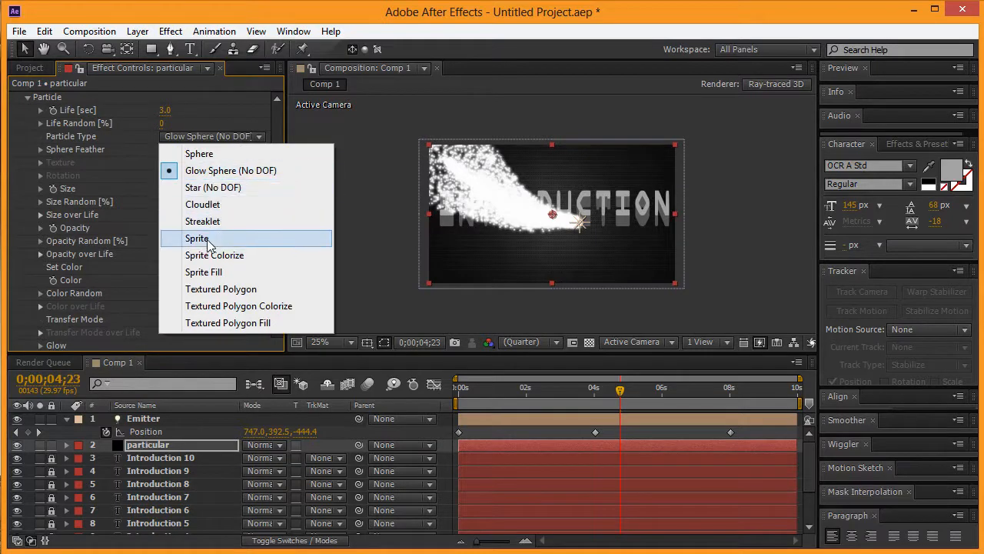
left_click(199, 153)
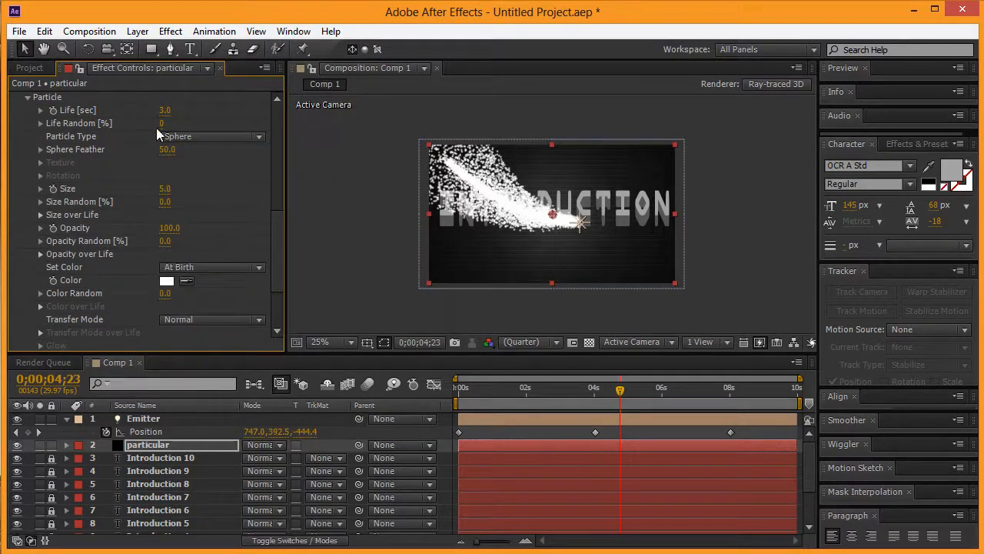
Set particle Life 2.2, Size 2, Sphere Feather 100, and Set Color Over Life
left_click_drag(168, 110, 162, 110)
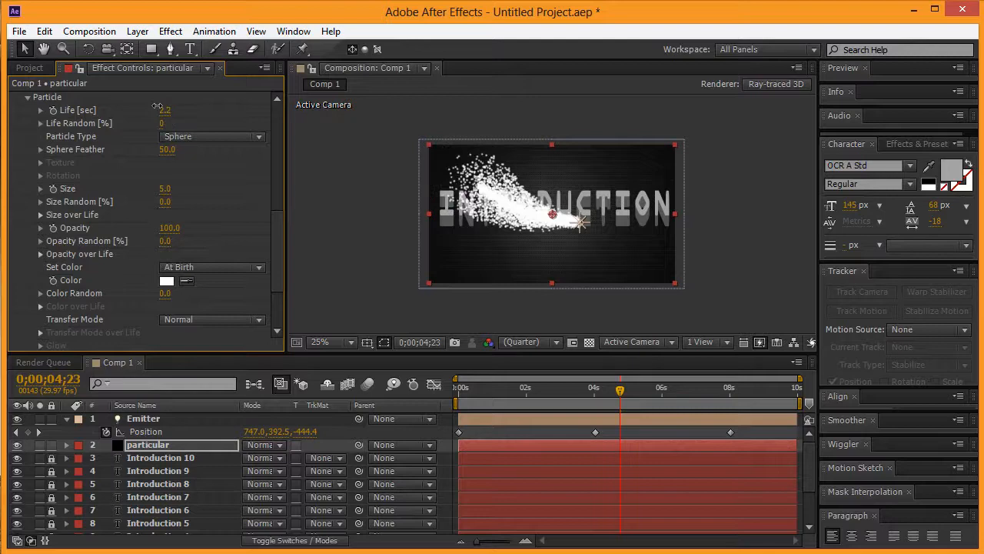
left_click(164, 188)
type("2")
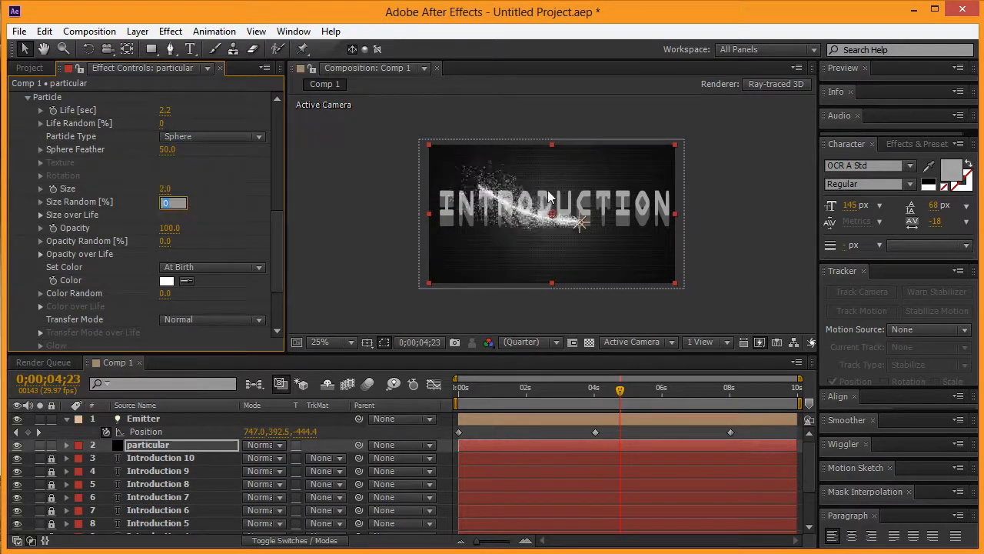
left_click(331, 342)
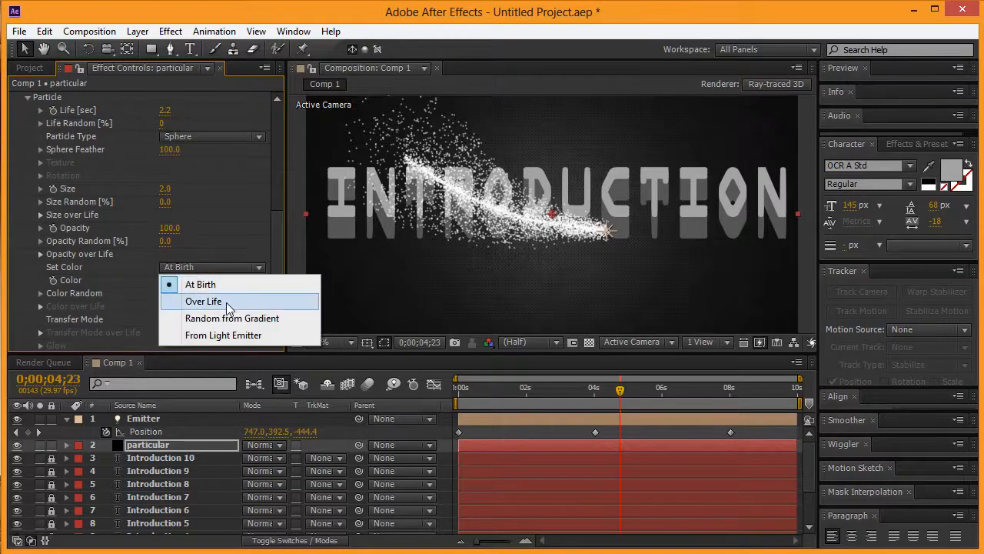
left_click(204, 301)
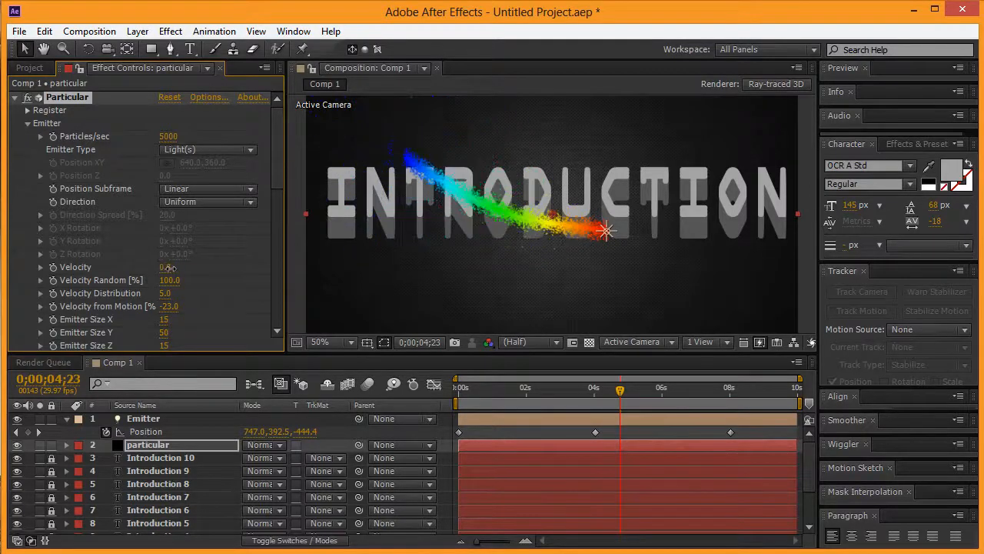
Set emitter Velocity to -10 and Emitter Size to X 232, Y 218, Z 375
scroll("down", 3)
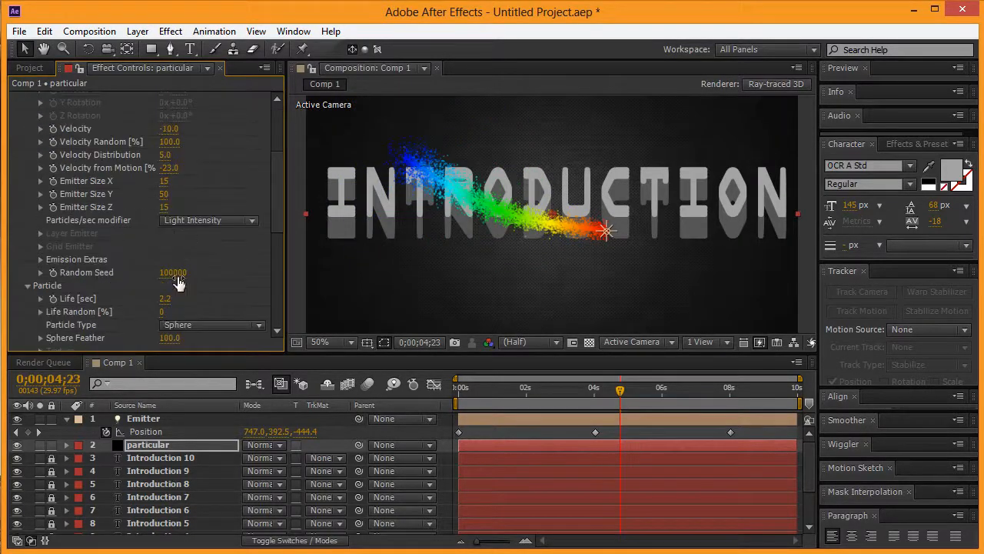
scroll("down", 3)
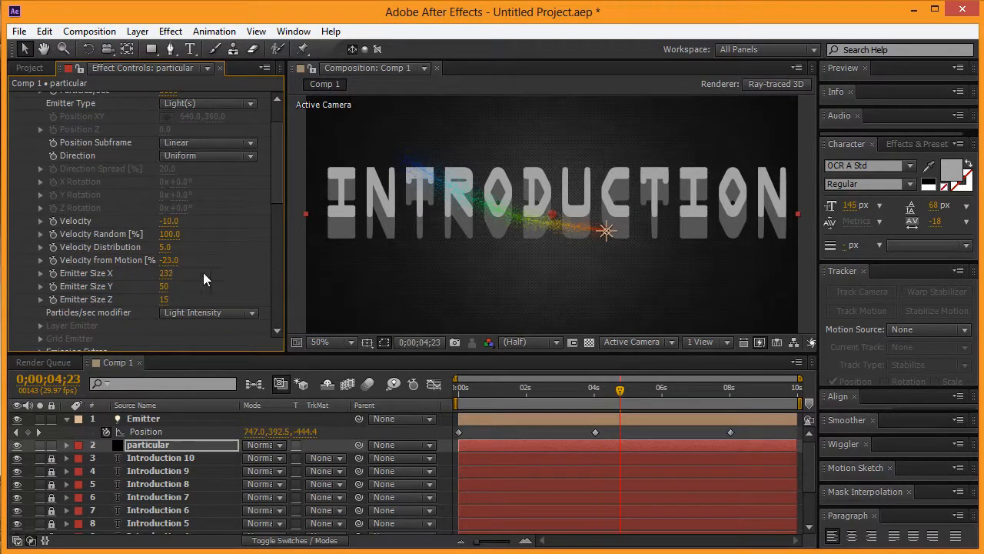
left_click_drag(164, 299, 164, 299)
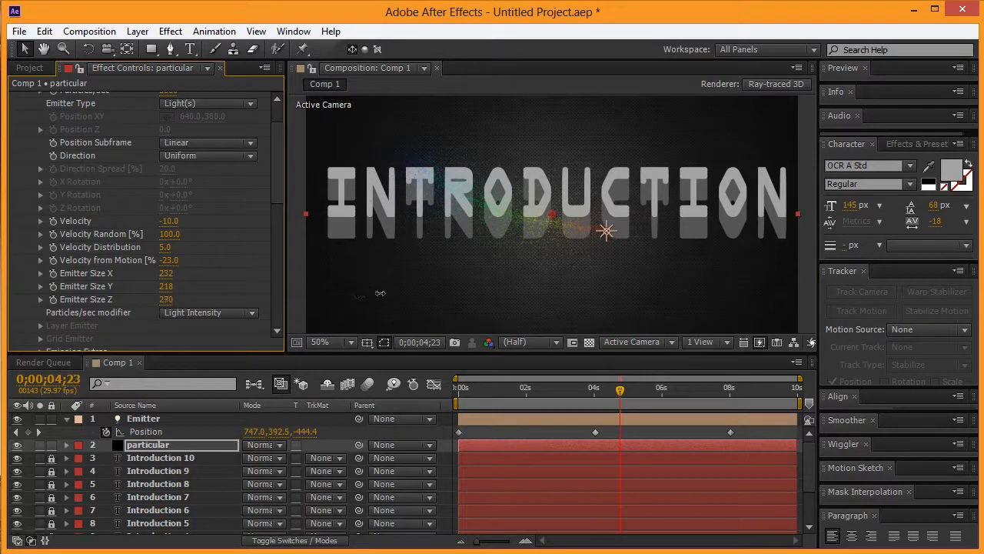
scroll("down", 3)
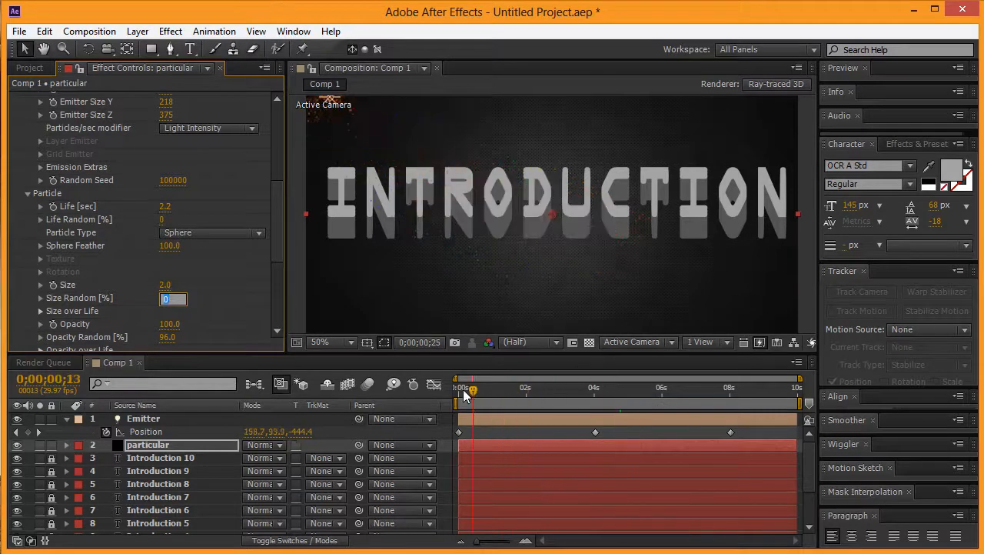
Scrub the timeline to preview the rainbow streak with 1.8-second particle life
left_click_drag(466, 388, 696, 387)
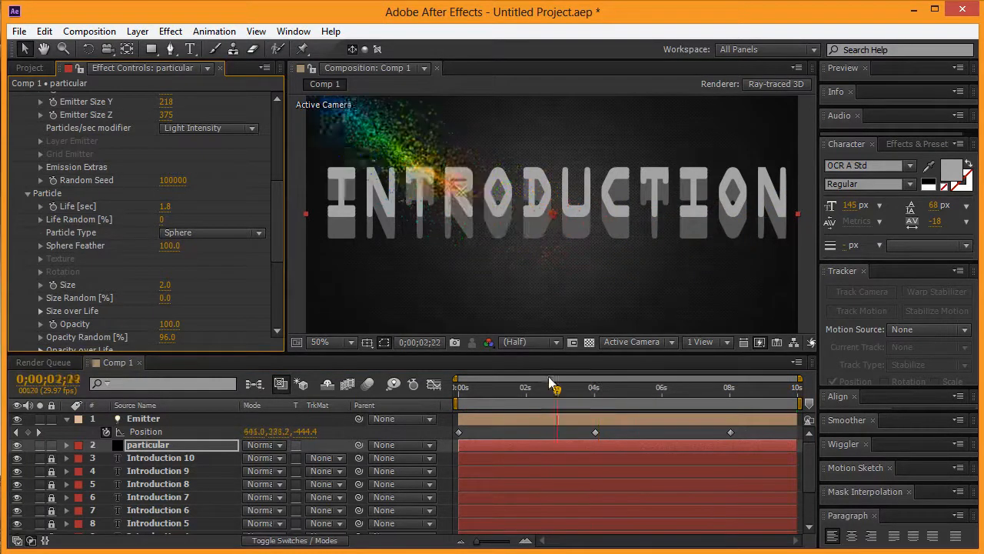
left_click_drag(555, 391, 592, 390)
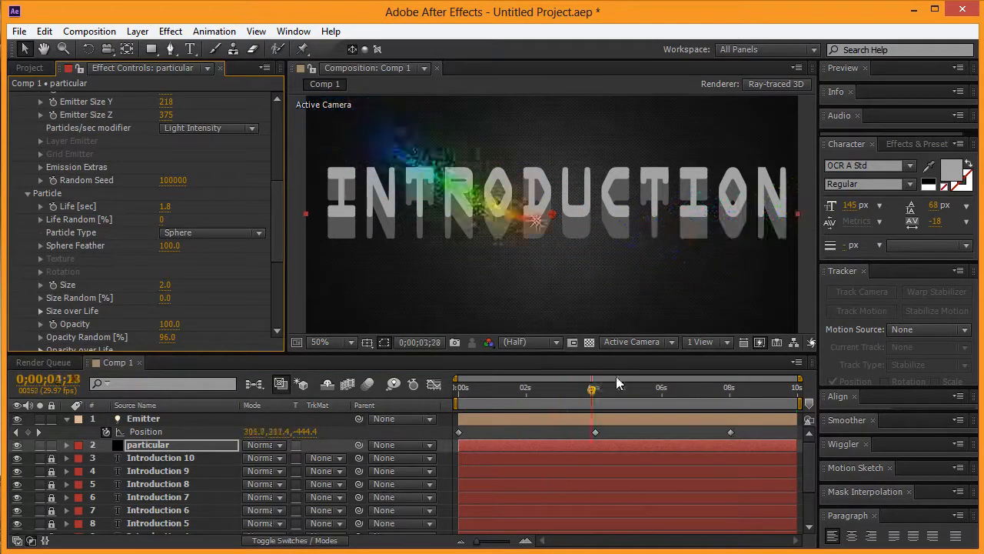
left_click(775, 387)
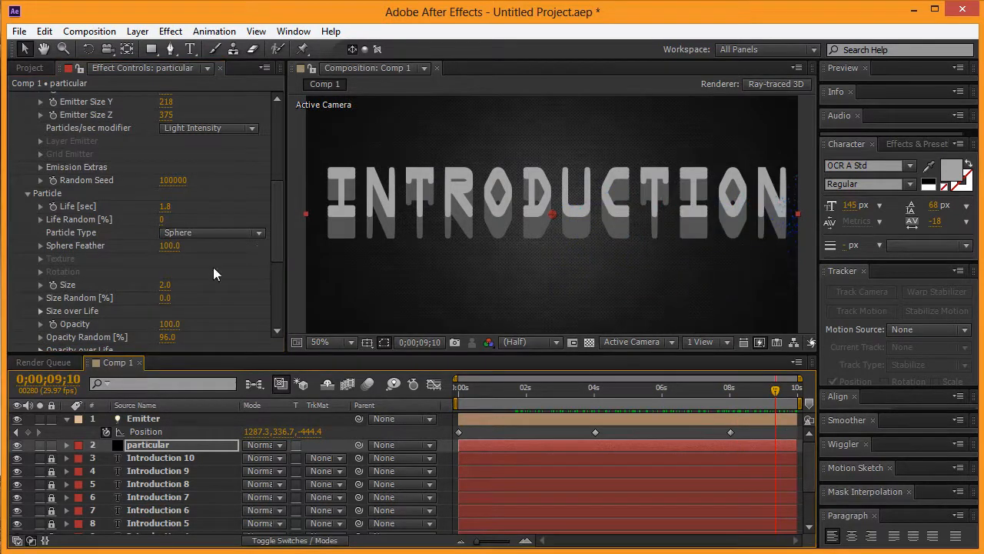
scroll("down", 3)
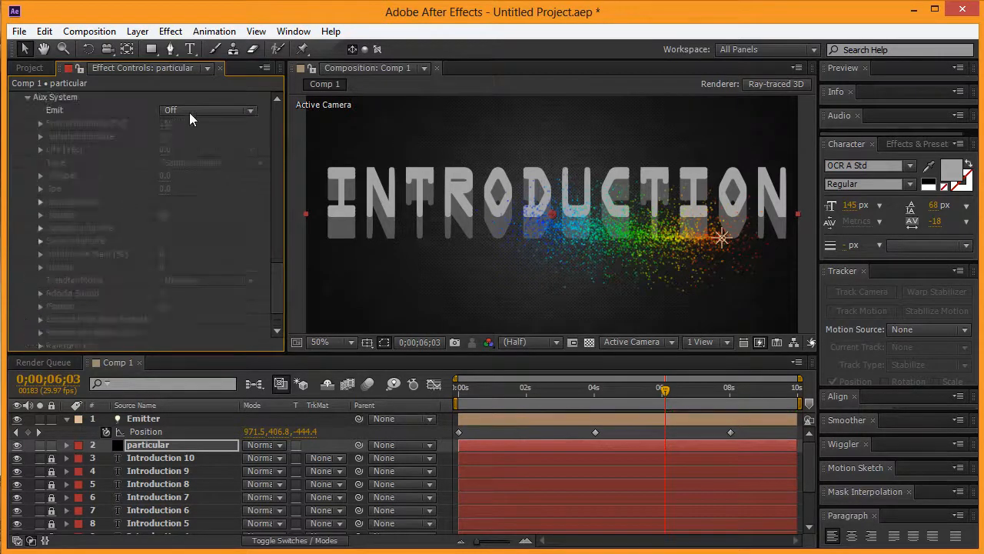
Make Aux System emit continuously: size 0.5, opacity 5, gravity 375, feather 100
left_click(208, 110)
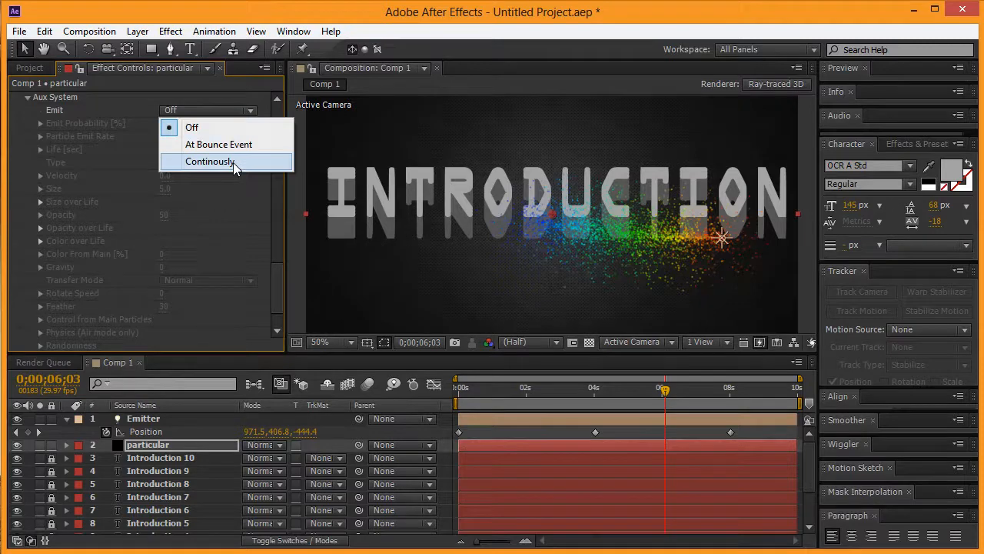
left_click(209, 161)
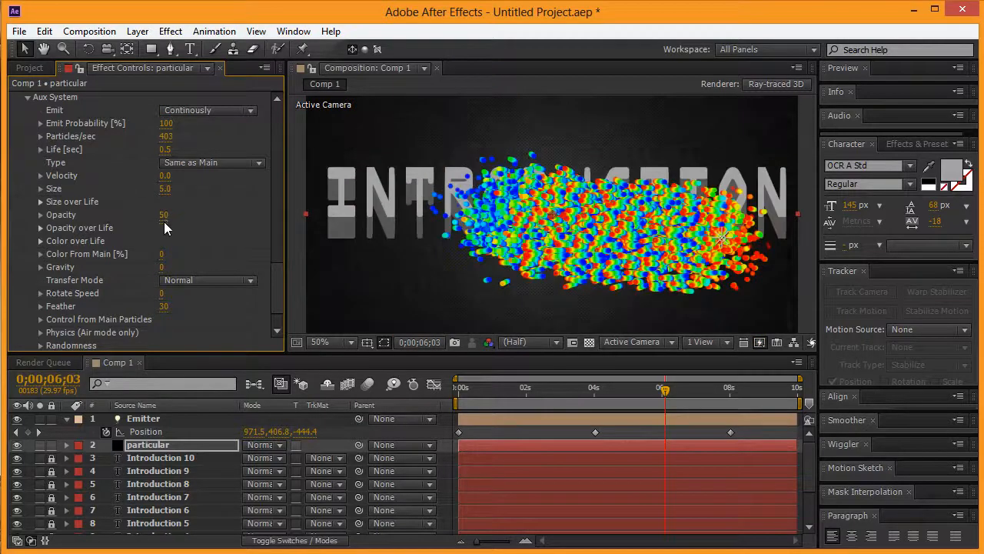
left_click(164, 189)
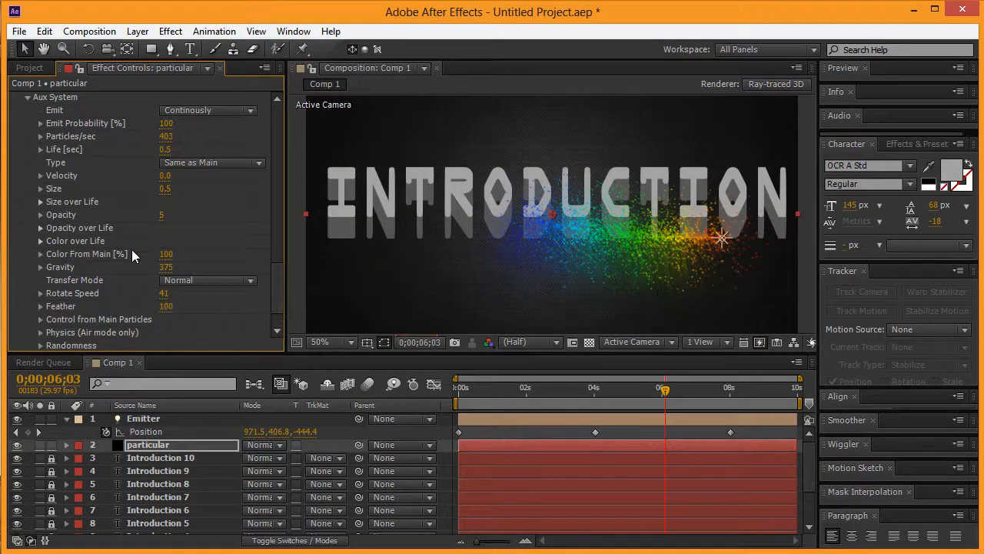
scroll("down", 3)
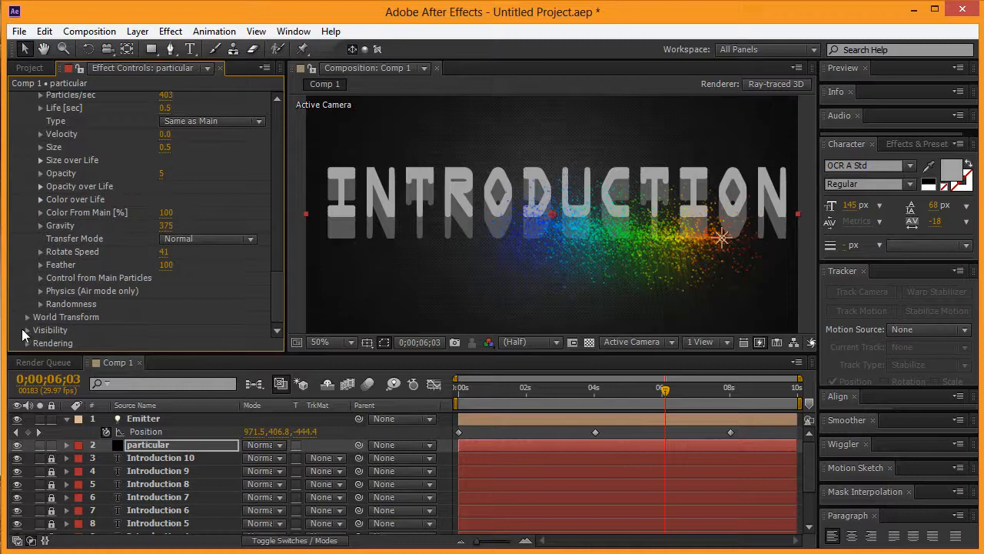
scroll("down", 3)
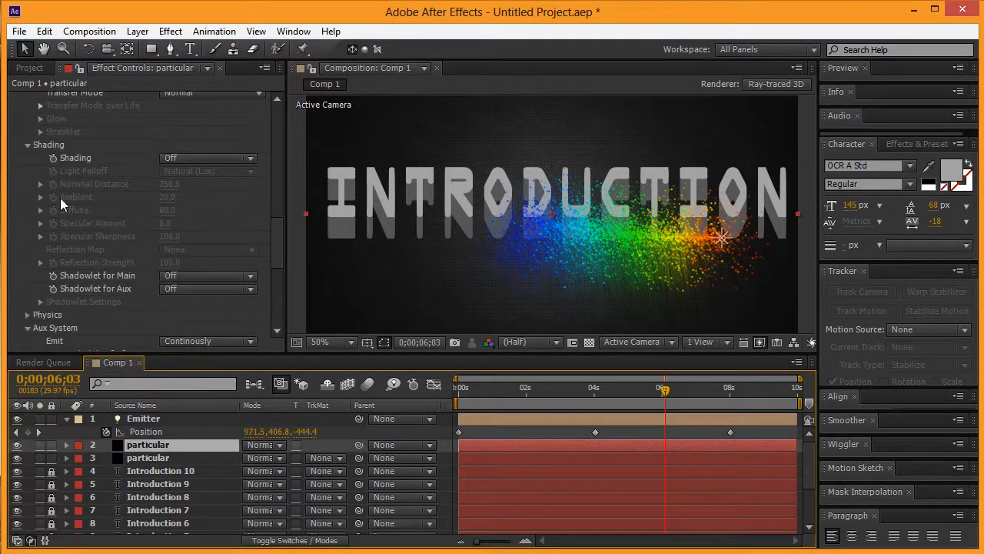
On the copy, set colour At Birth, velocity 0, emitter size 0, life 0.3
left_click(208, 294)
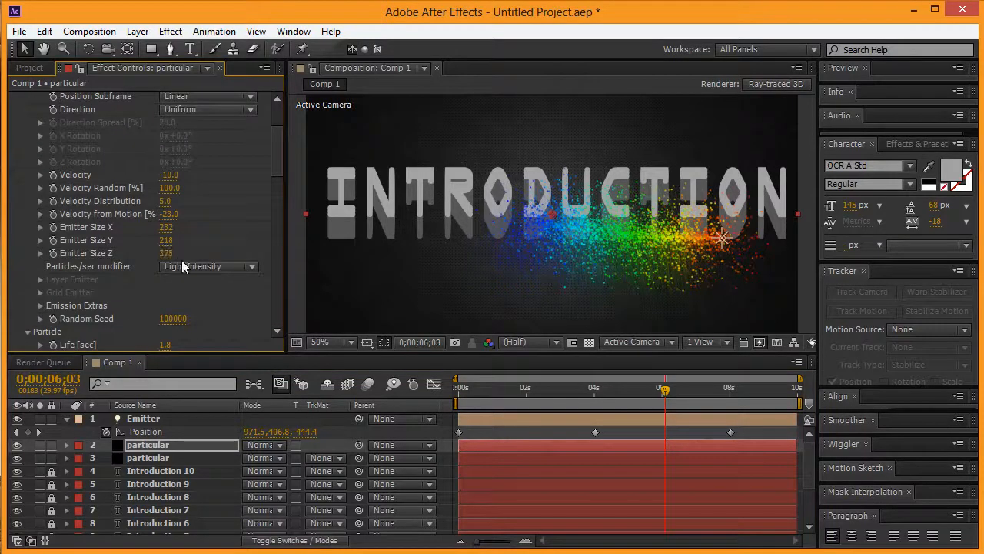
left_click(212, 271)
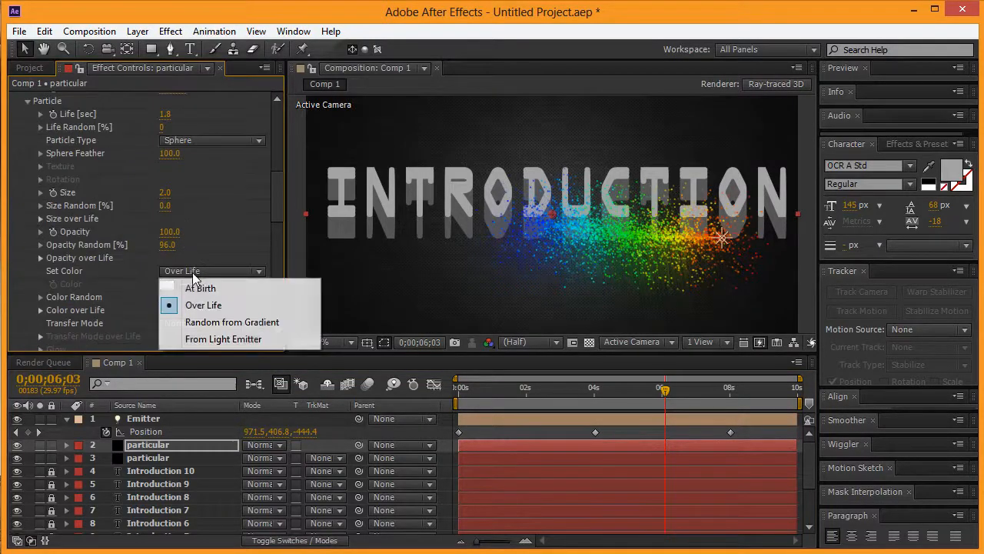
left_click(200, 288)
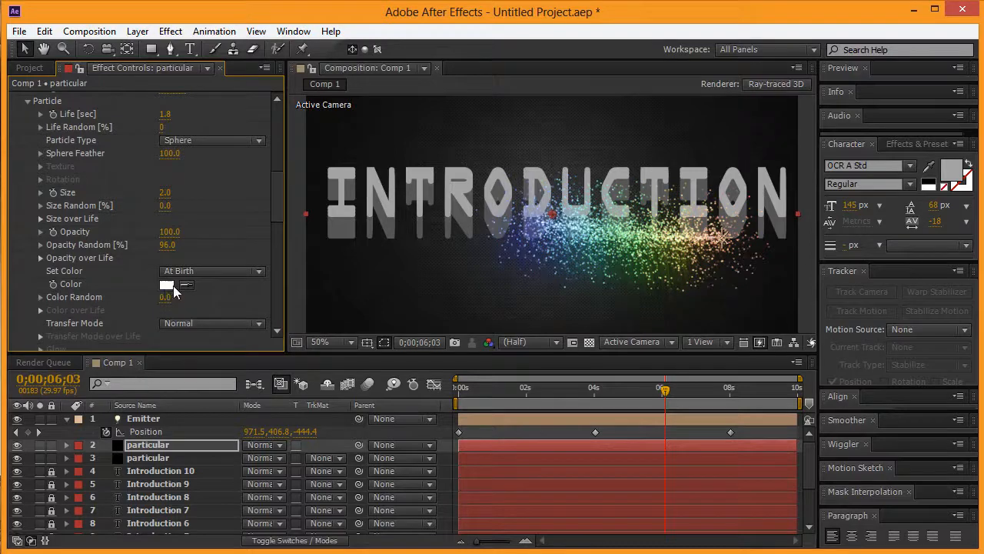
scroll("down", 3)
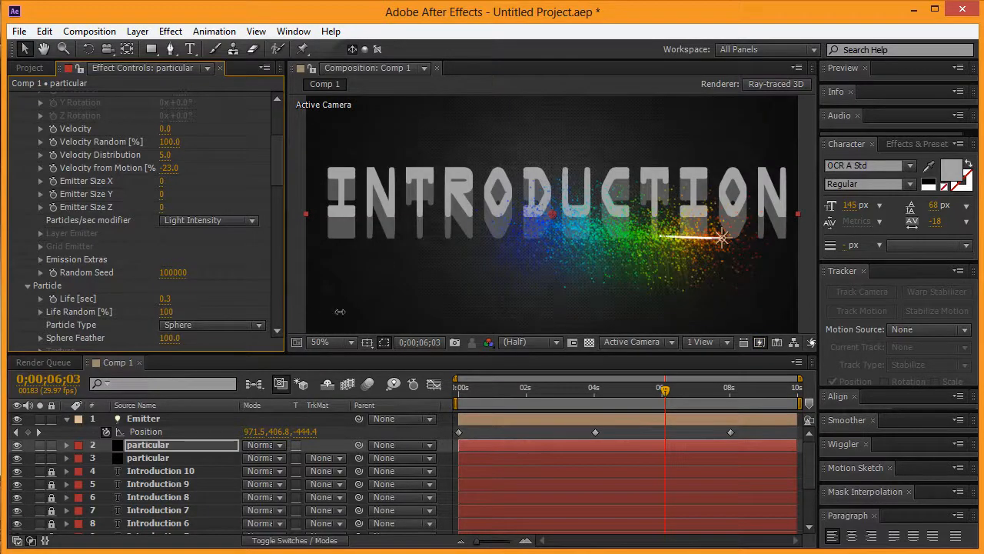
Adjust the copy's Particular values, entering 4180 and 1300, and review its settings
left_click(164, 298)
type("0.2")
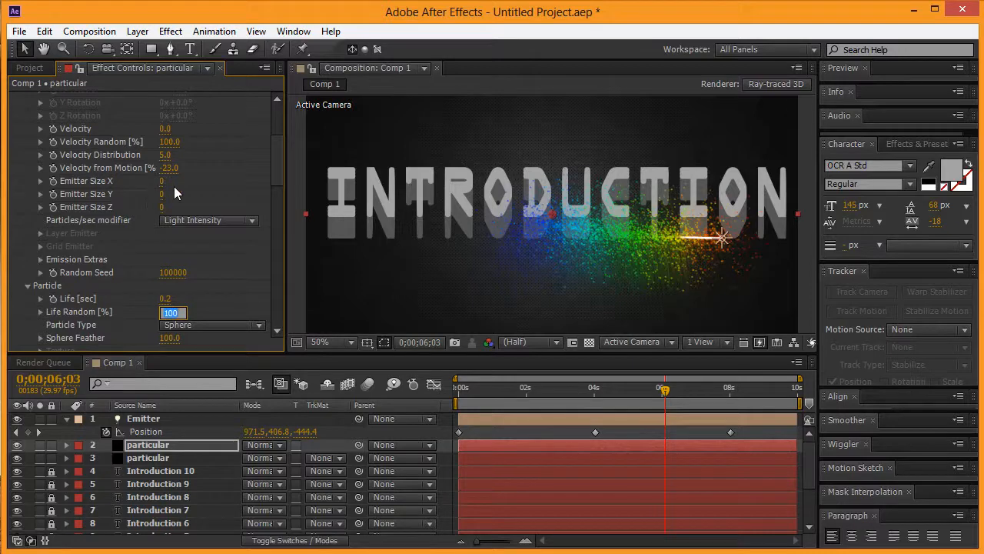
scroll("down", 3)
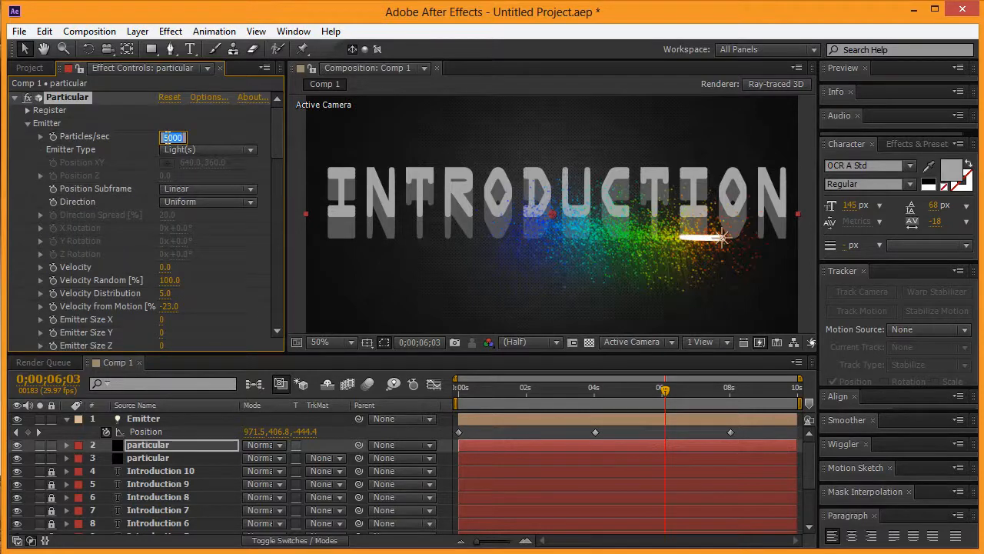
type("4180")
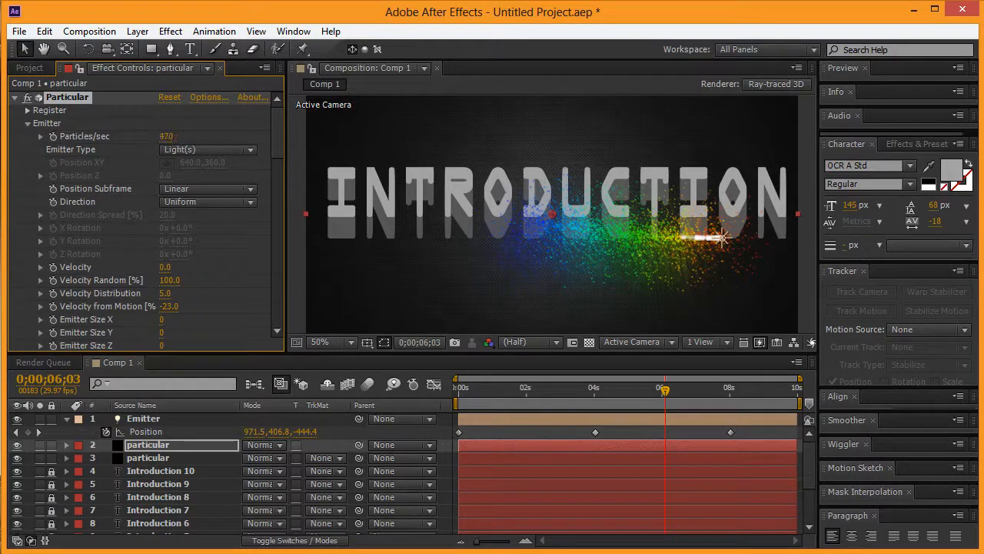
type("1300")
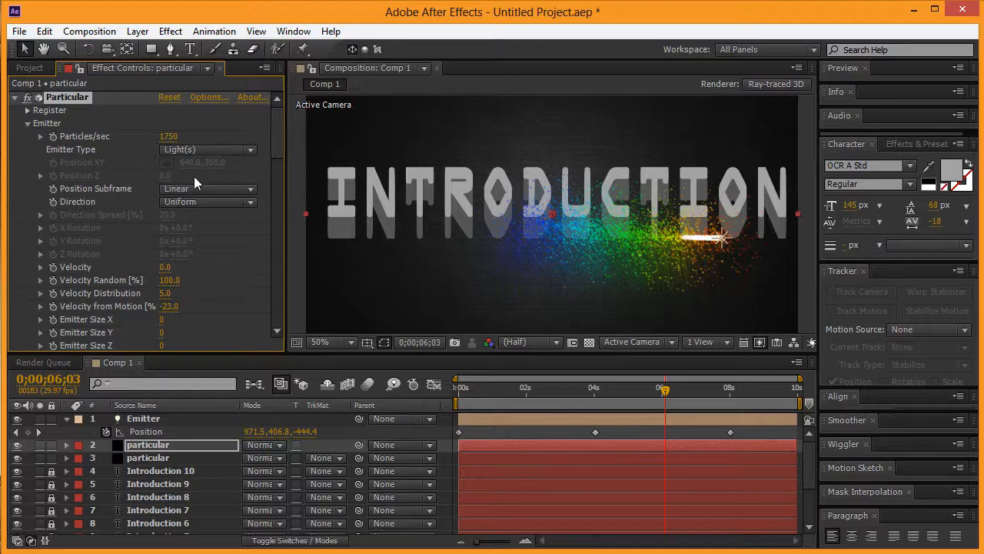
scroll("down", 3)
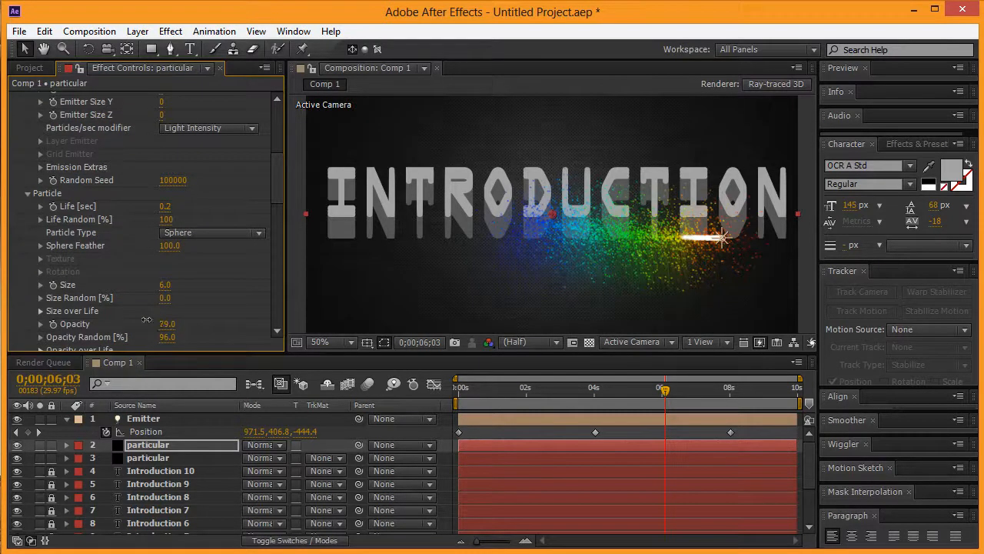
left_click_drag(167, 323, 166, 323)
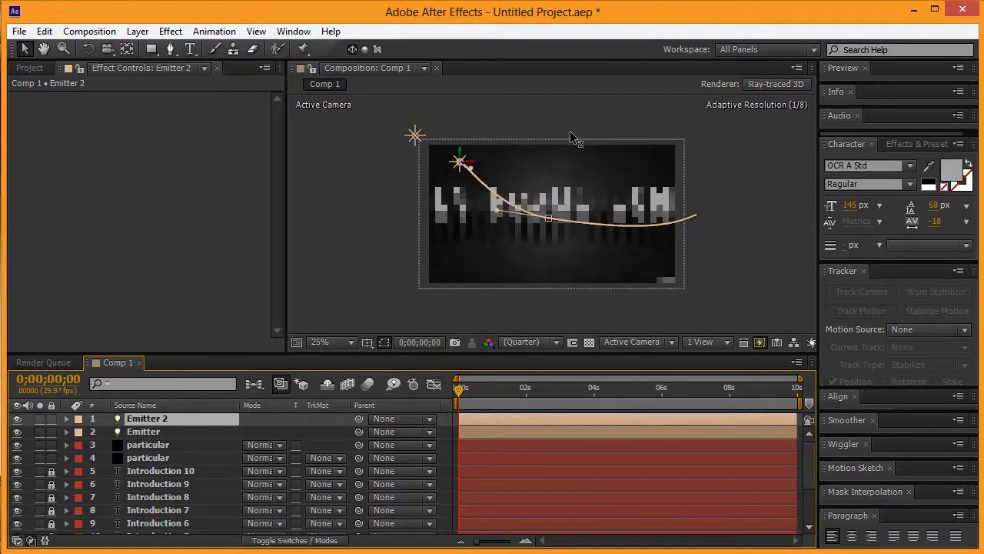
At 8:00, move Emitter 2's position keyframes to mirror the first emitter's path
left_click_drag(459, 160, 509, 135)
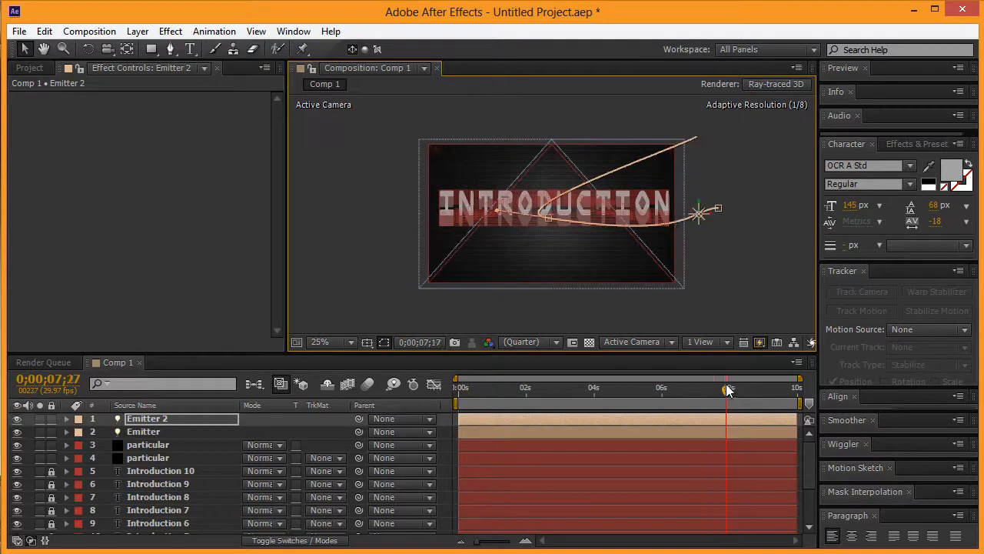
left_click(729, 390)
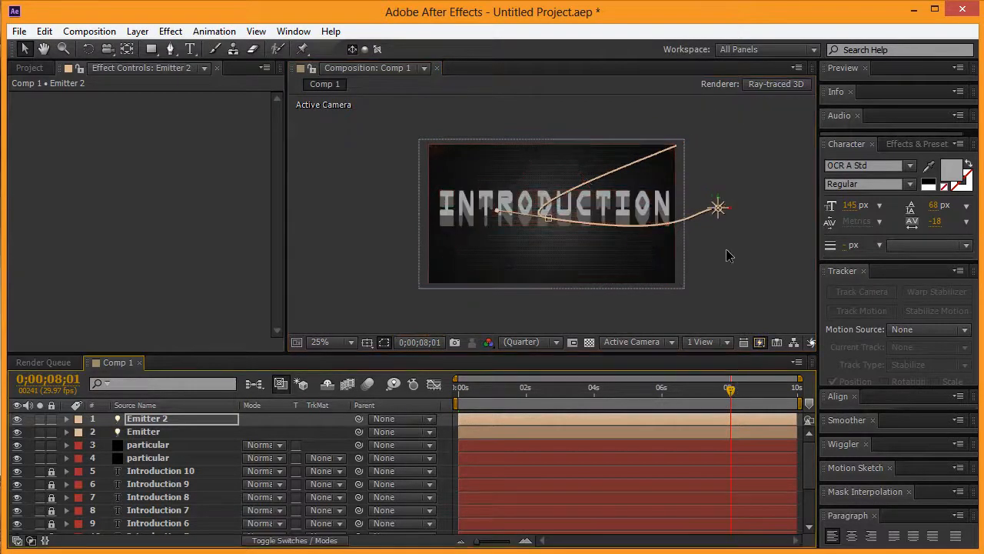
left_click(729, 396)
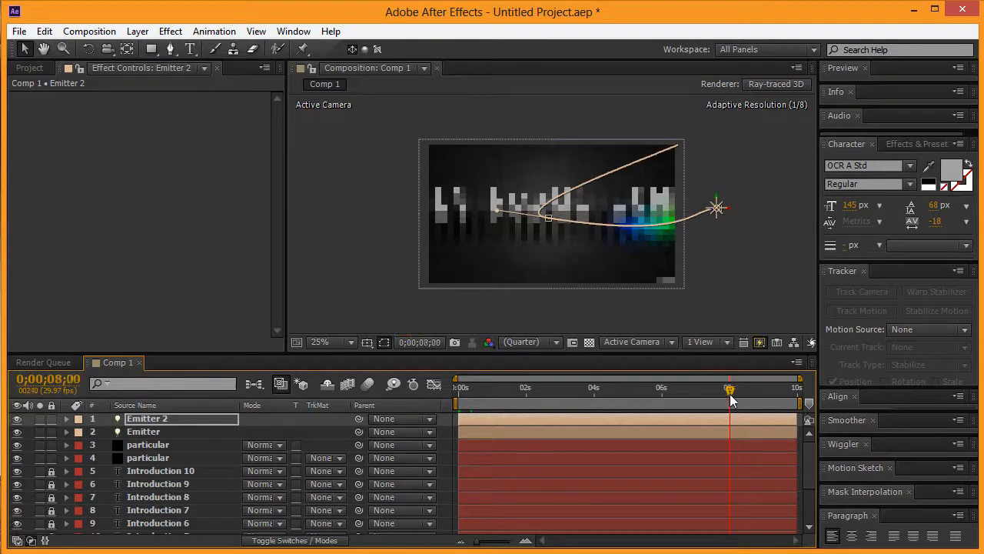
left_click(66, 418)
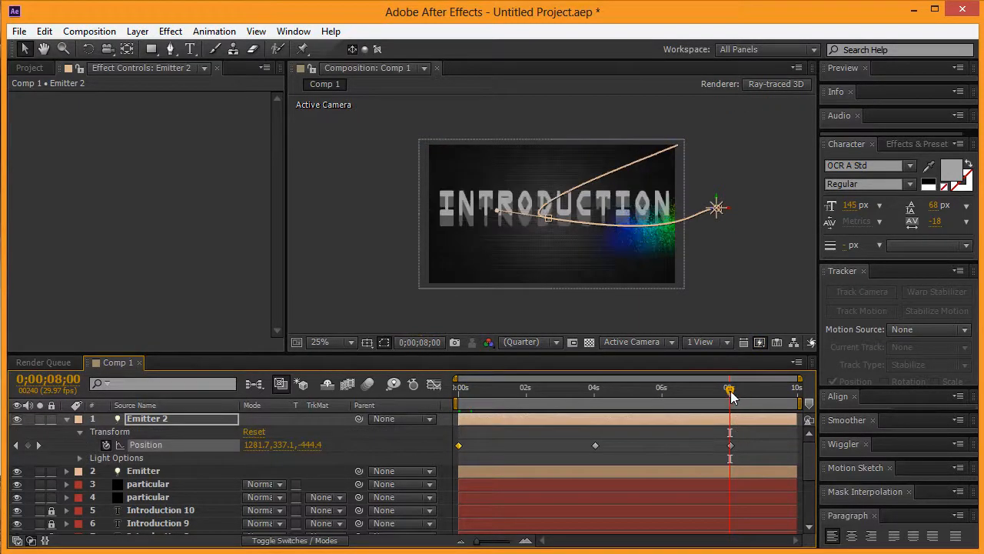
left_click_drag(729, 392, 731, 393)
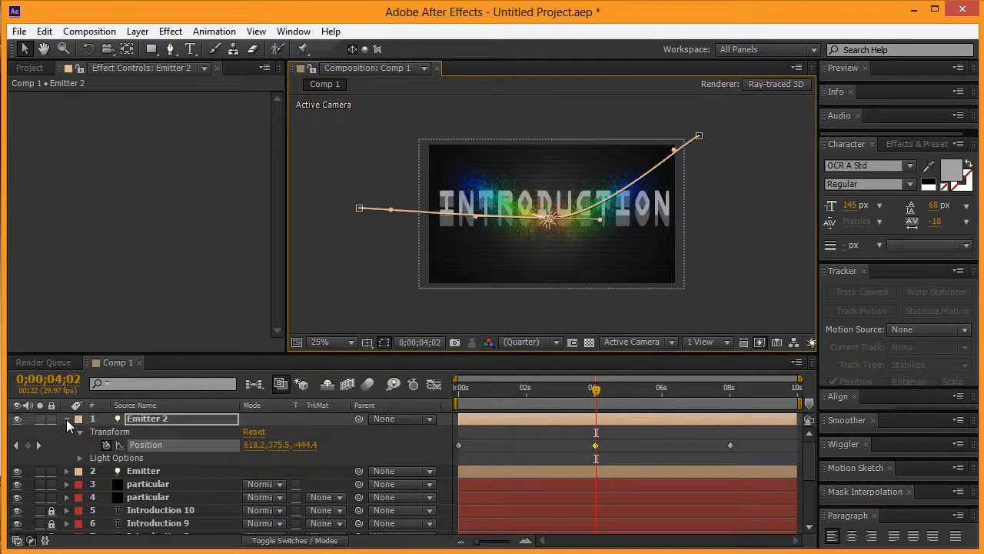
Collapse Emitter 2, deselect, and unlock the Introduction 4 text layer
left_click(67, 418)
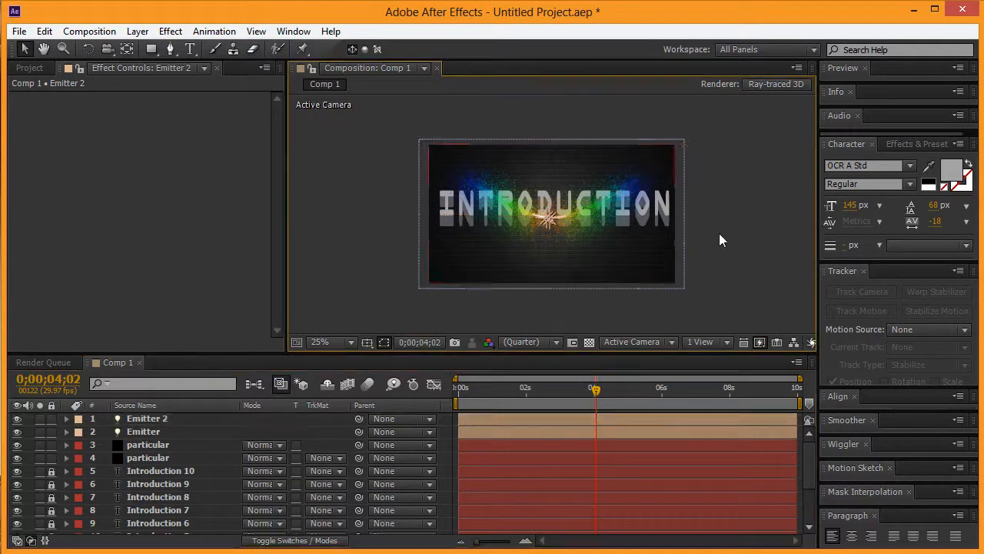
left_click(590, 343)
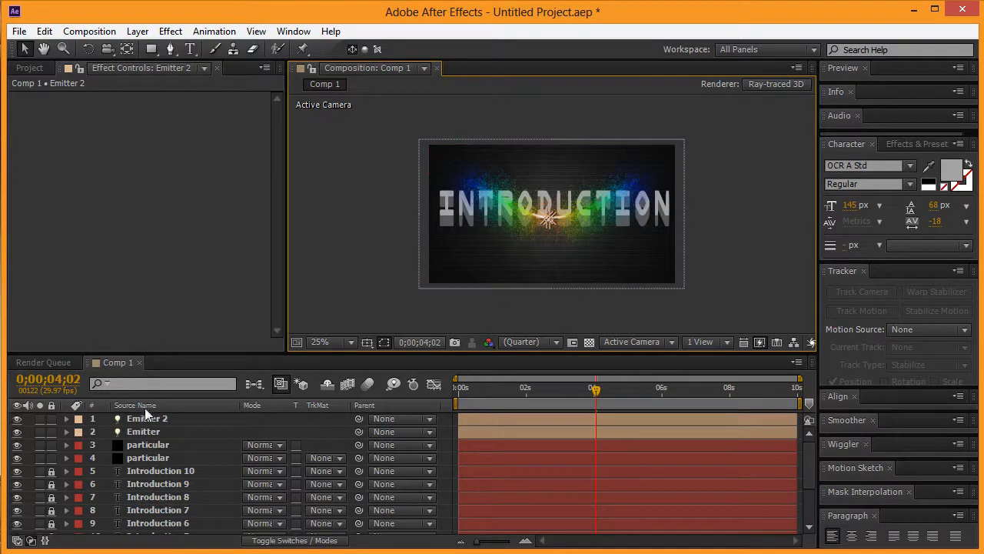
left_click(162, 471)
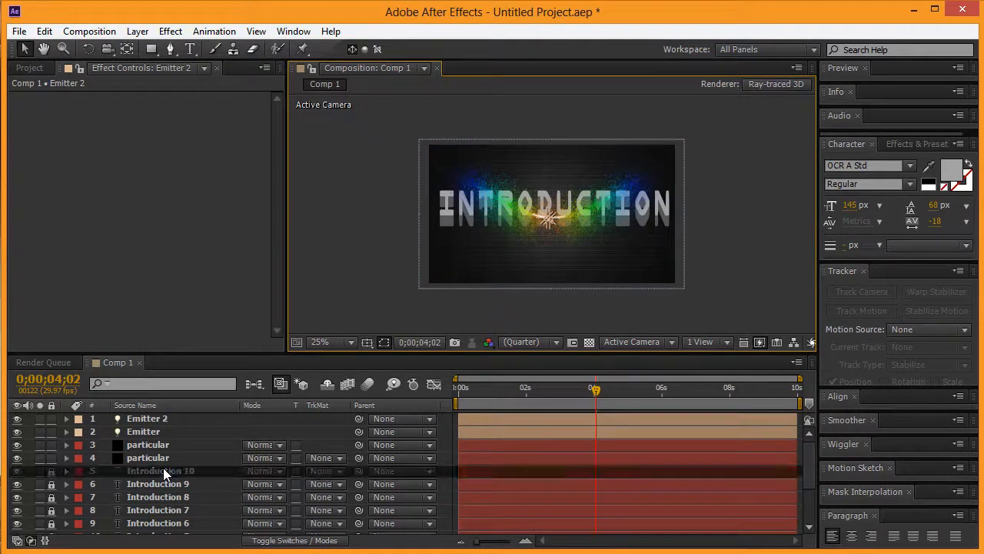
scroll("down", 3)
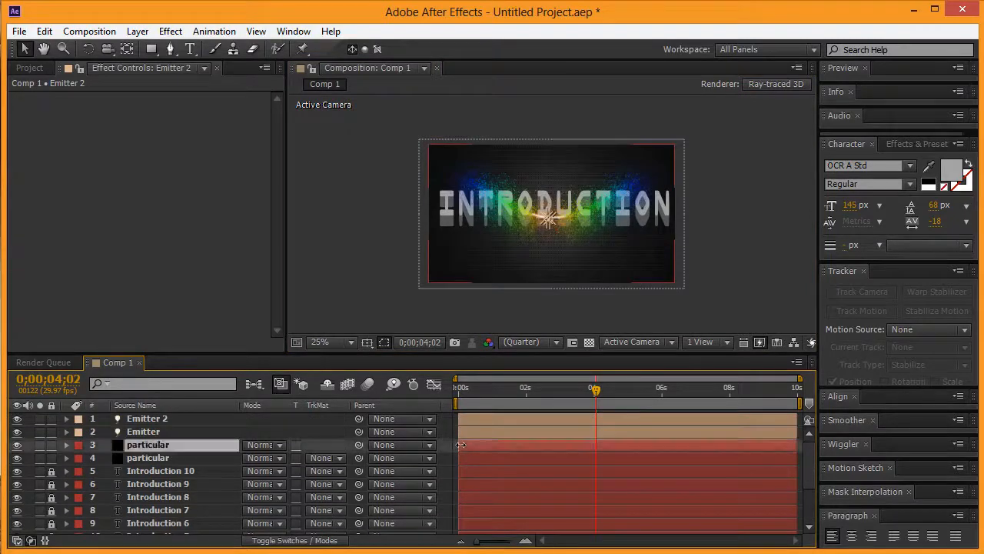
left_click(147, 444)
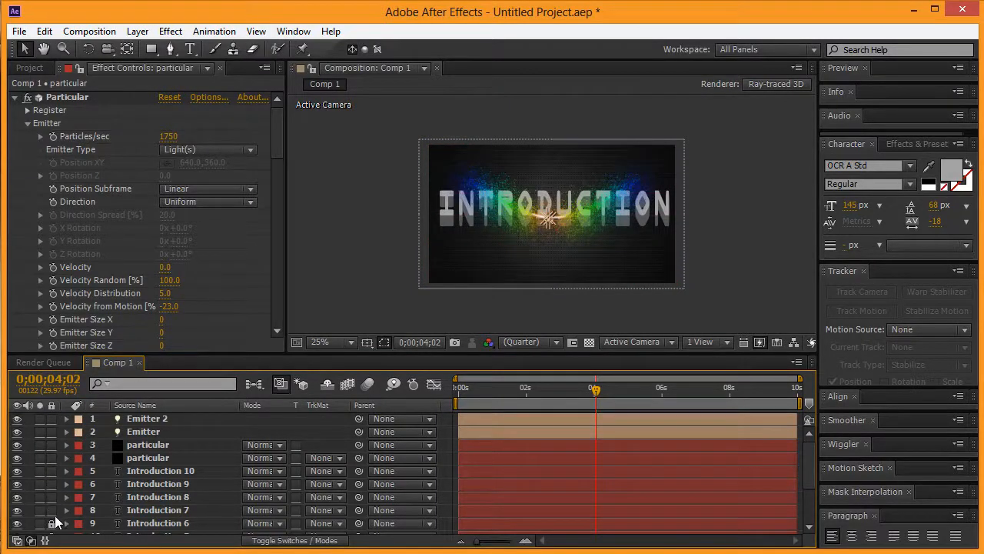
scroll("down", 3)
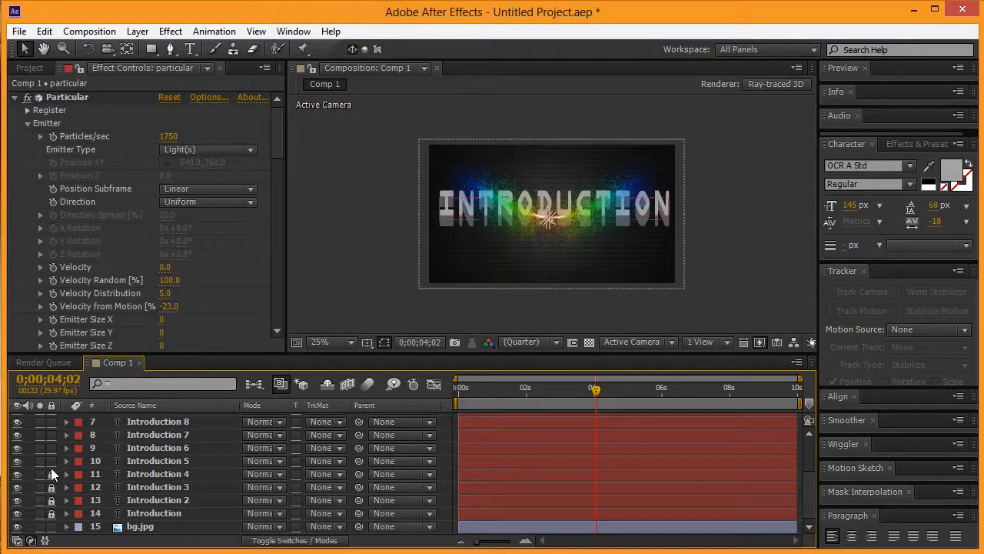
left_click(154, 513)
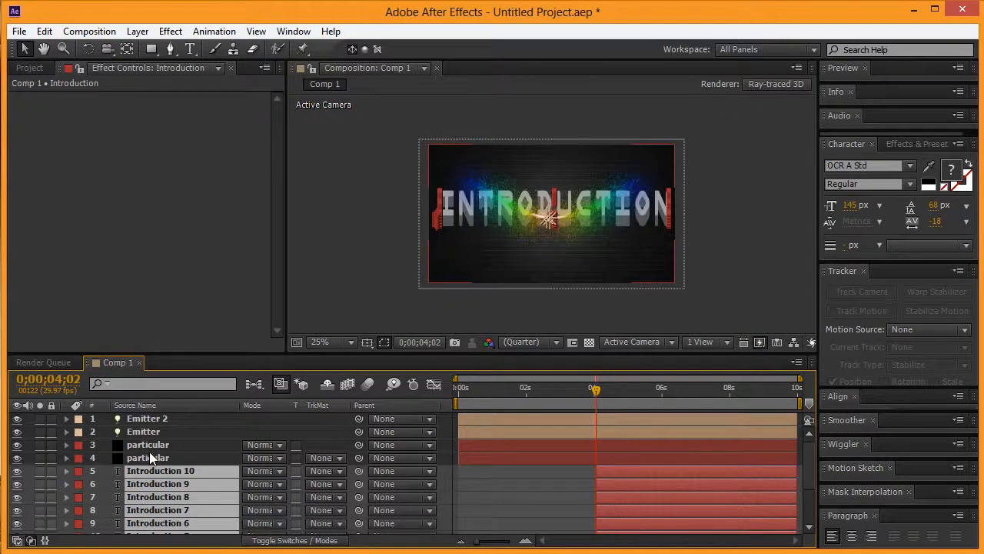
Key Introduction layers' opacity from 0% at 4 seconds to 100% near 5 seconds
scroll("down", 3)
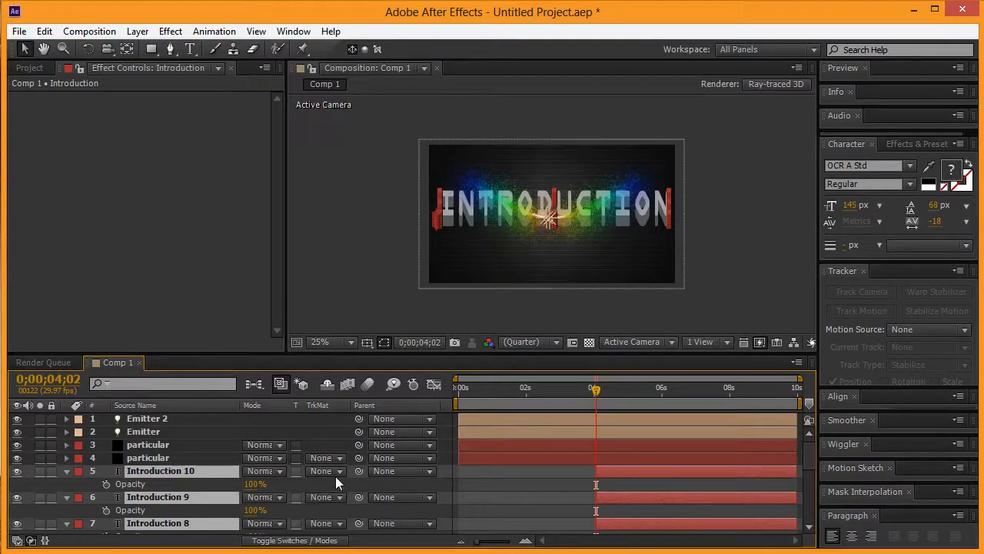
mouse_move(107, 488)
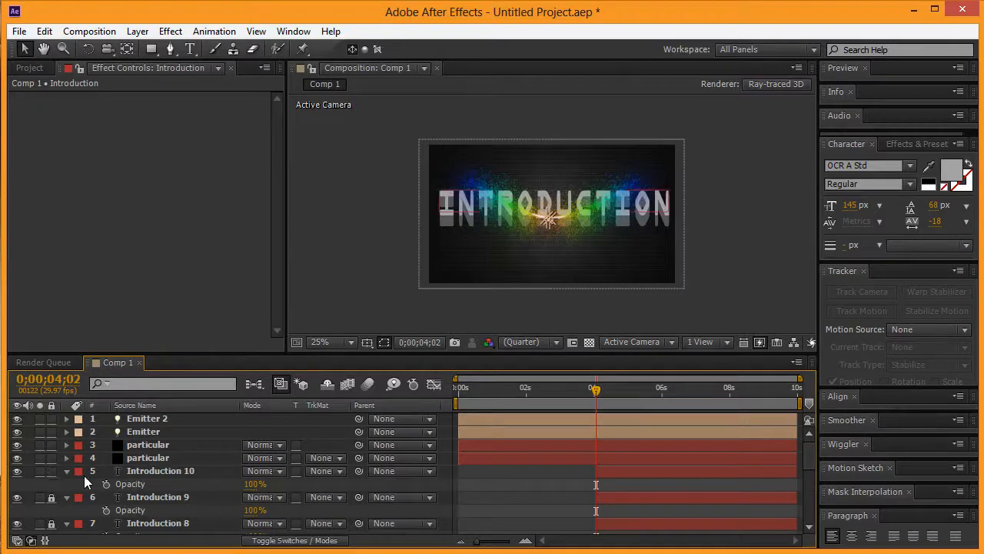
scroll("down", 3)
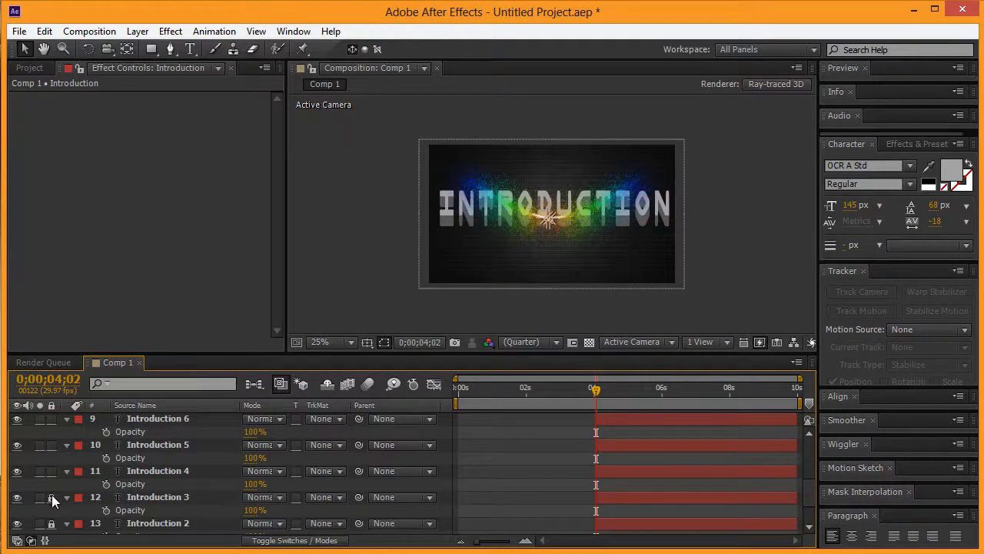
scroll("down", 3)
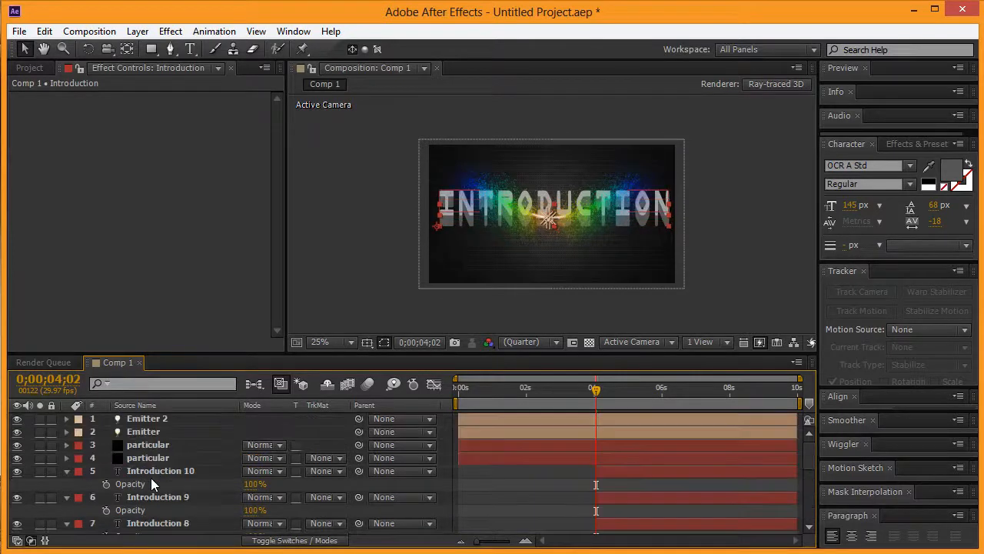
scroll("down", 3)
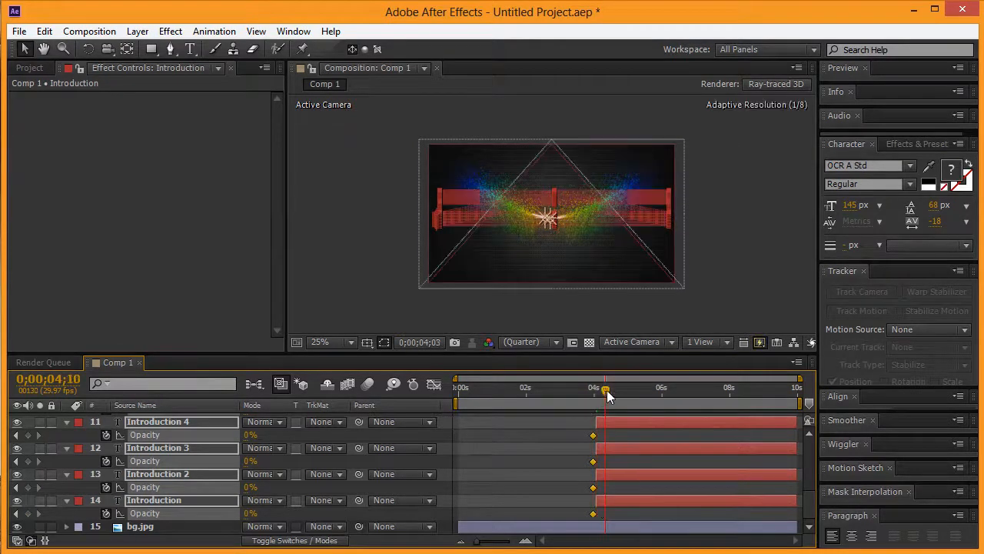
Scrub back and forth across the fade to check the text appearing
left_click_drag(603, 395, 626, 394)
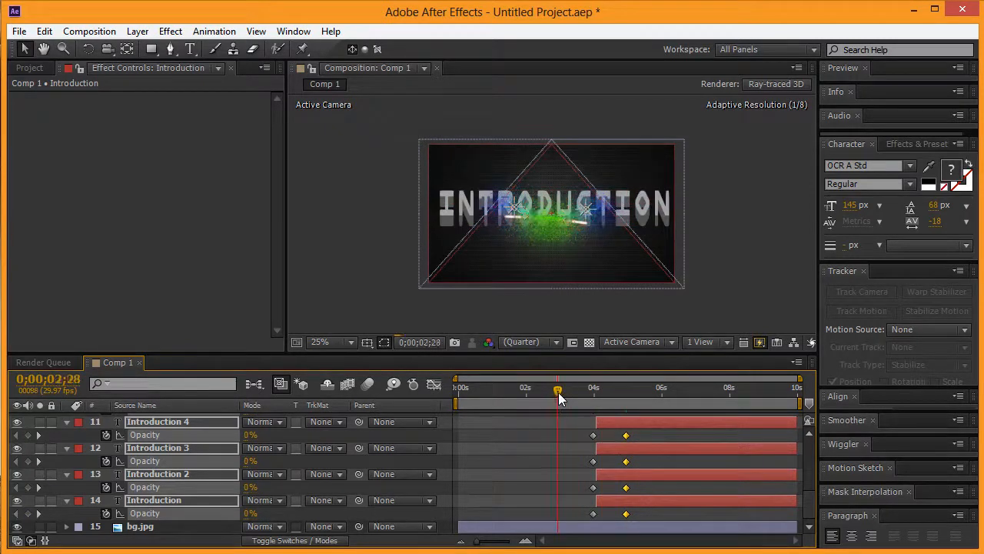
left_click_drag(558, 393, 640, 394)
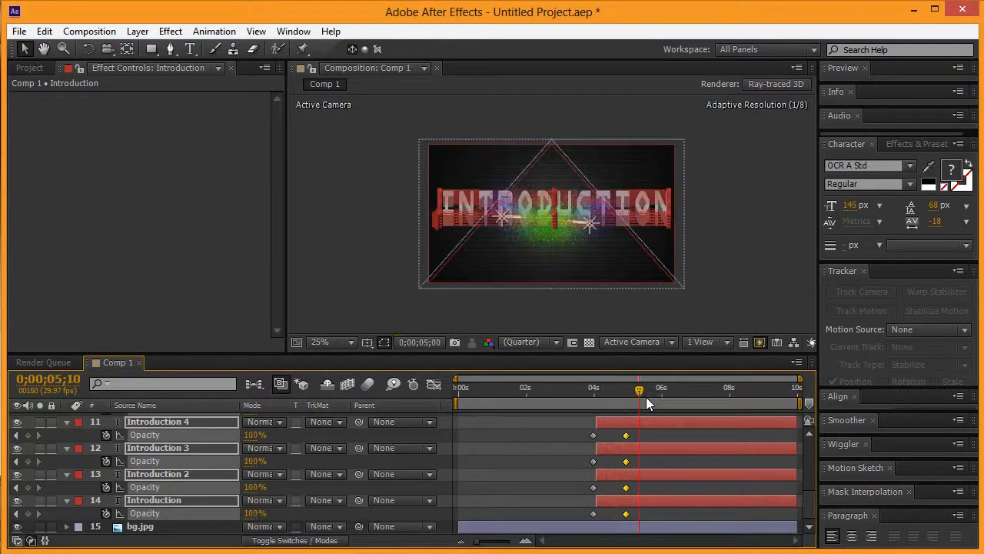
left_click_drag(638, 392, 598, 392)
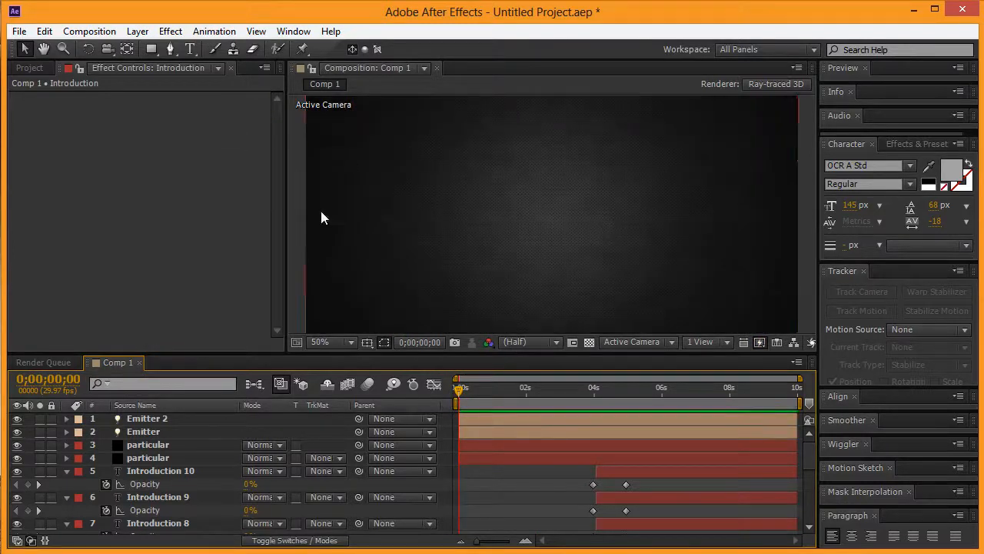
mouse_move(342, 214)
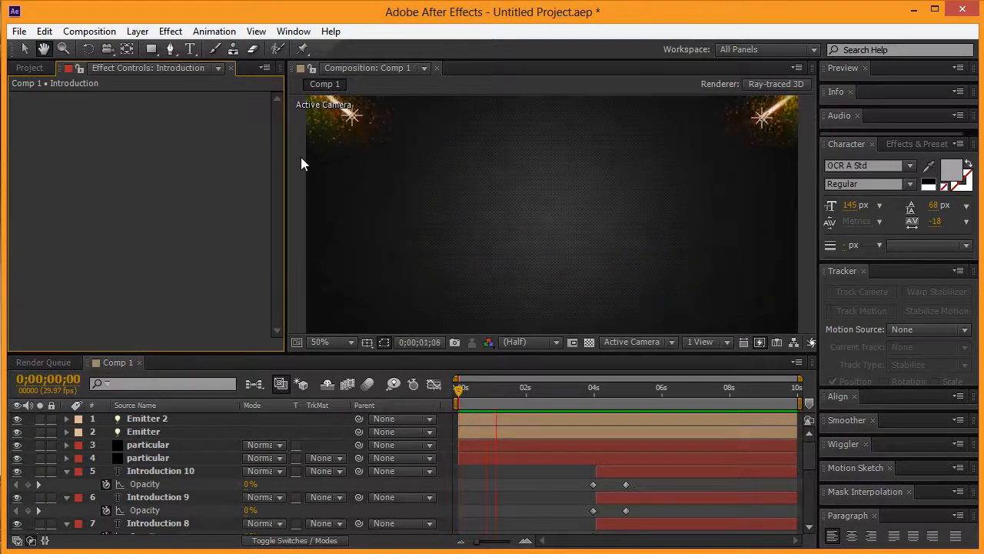
Play from 0:00 to watch both streaks sweep in from the upper corners
left_click(559, 404)
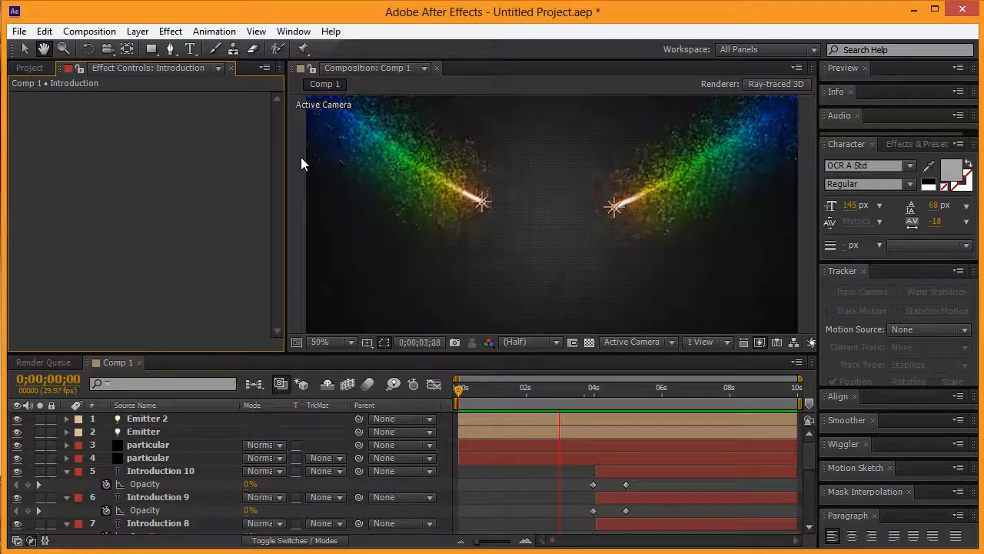